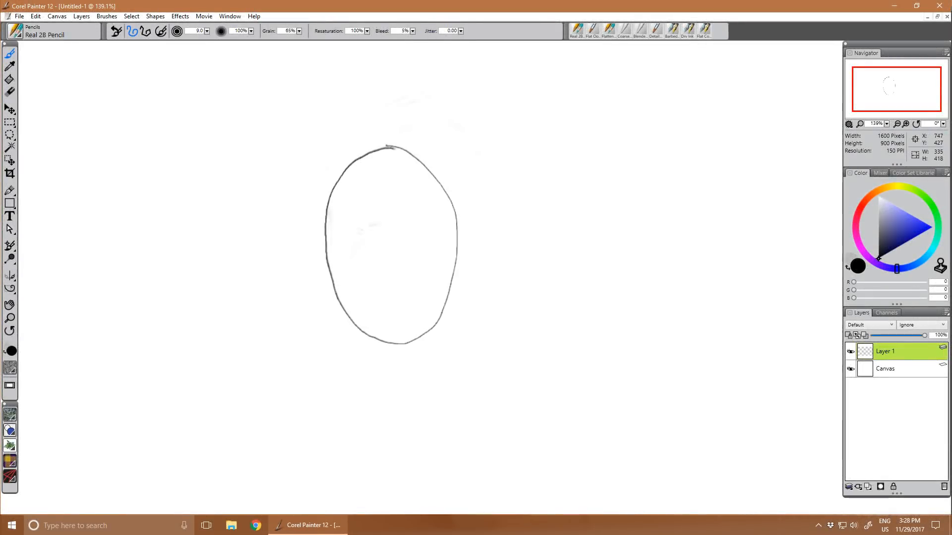
Draw an oval head outline in the middle of the canvas with the Real 2B Pencil
drag(349, 243, 409, 252)
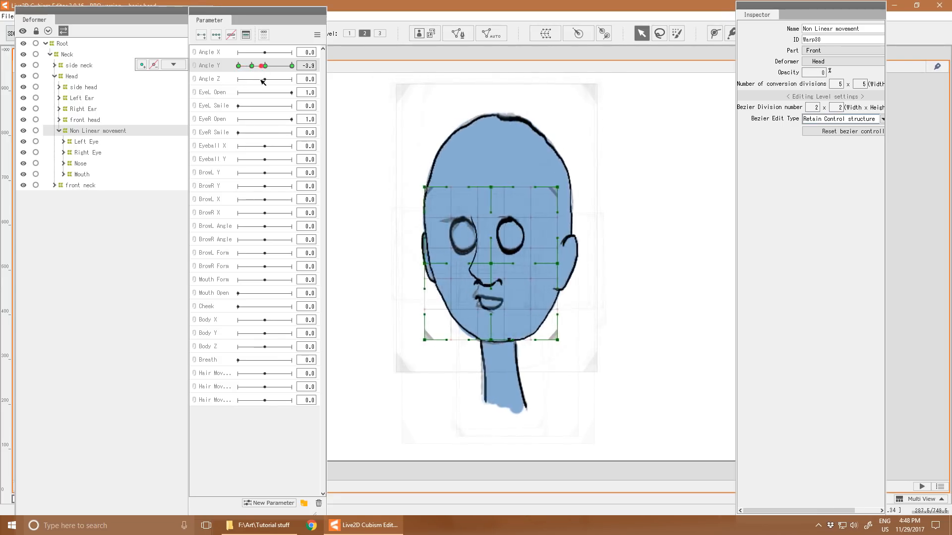
Drag the Angle Y slider to swing the rigged head between front and side views
drag(268, 65, 241, 66)
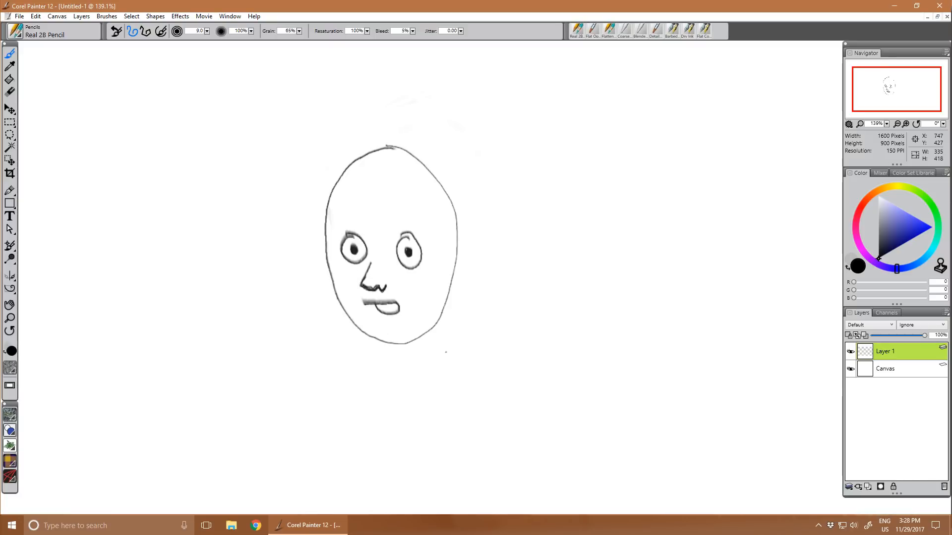
Sketch the additional head views with necks for the front, 3/4 and side layout
drag(392, 343, 409, 392)
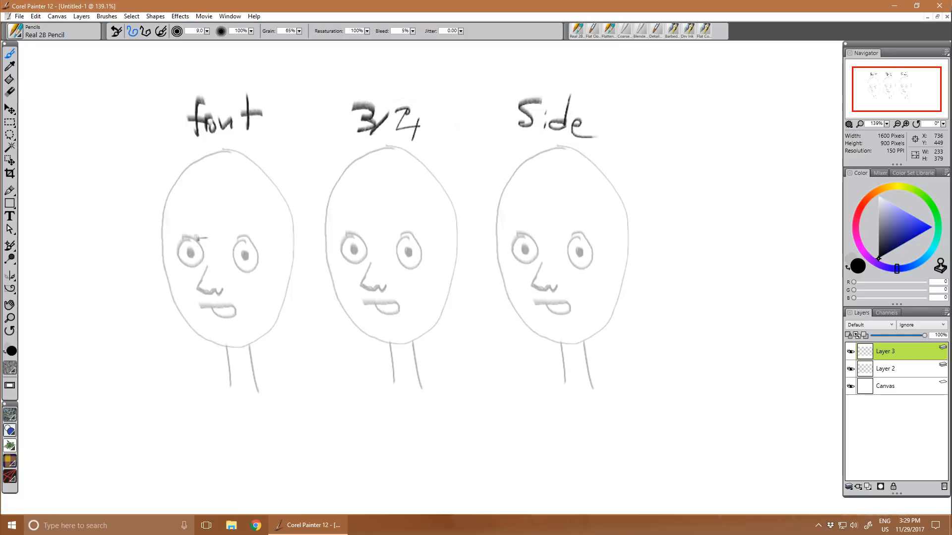
Trace the front face's left eye, right eye, nose and mouth on Layer 3
drag(189, 240, 203, 255)
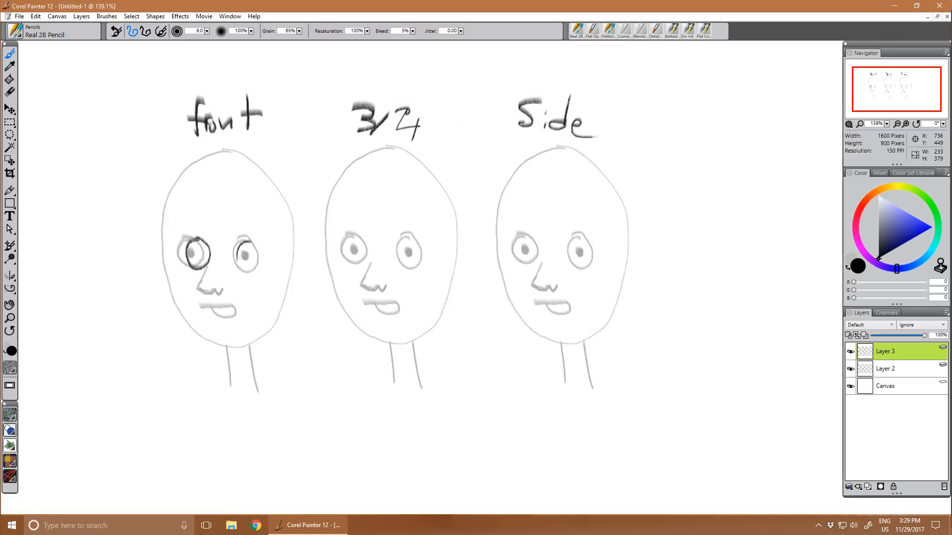
drag(240, 246, 255, 260)
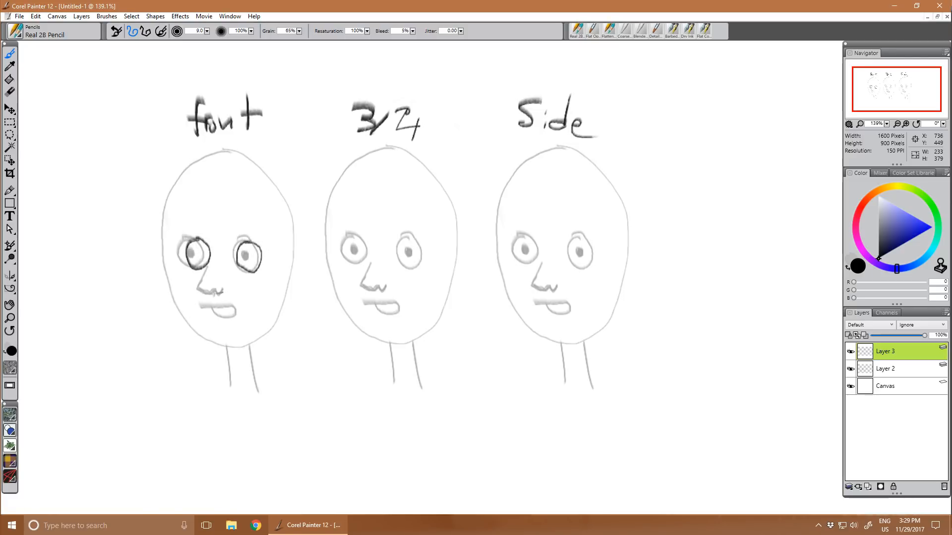
drag(216, 292, 234, 291)
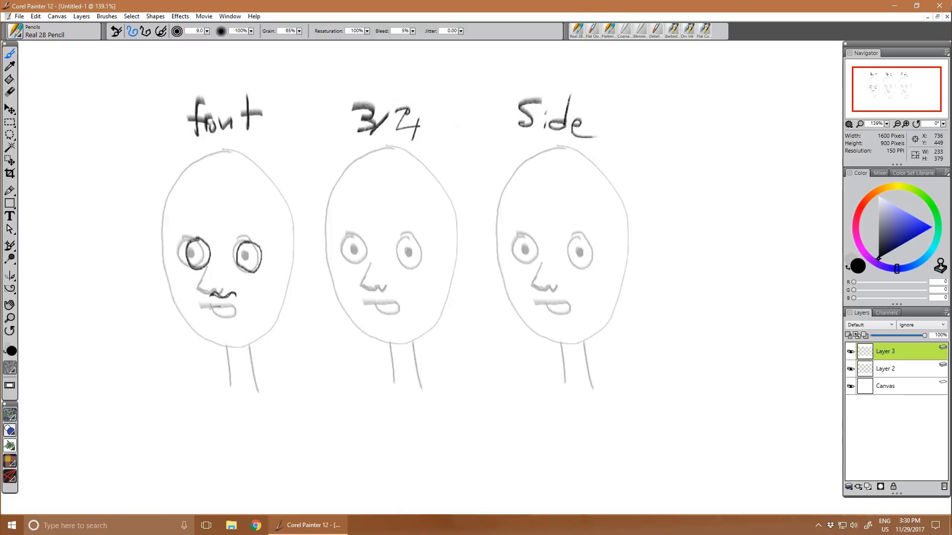
drag(215, 303, 237, 312)
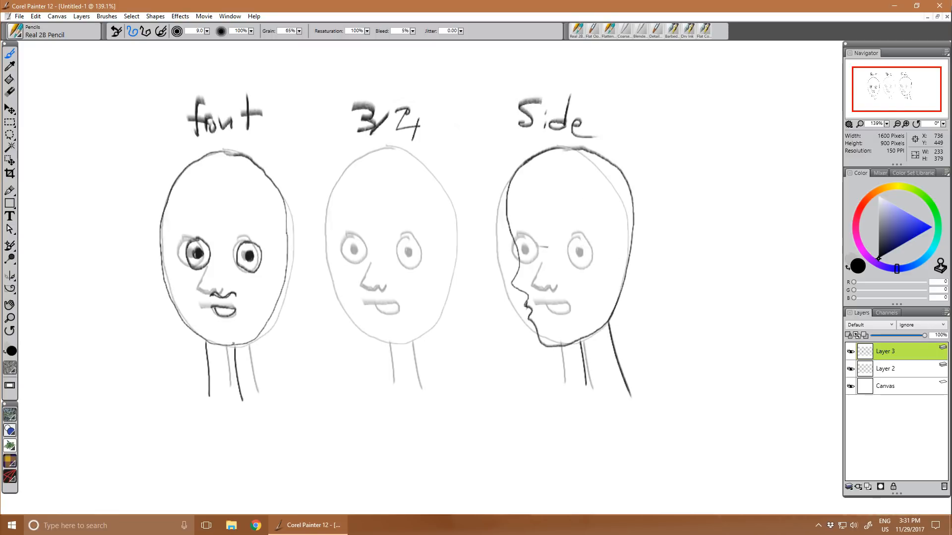
Draw the side head's profile outline and add its eye
drag(529, 243, 543, 252)
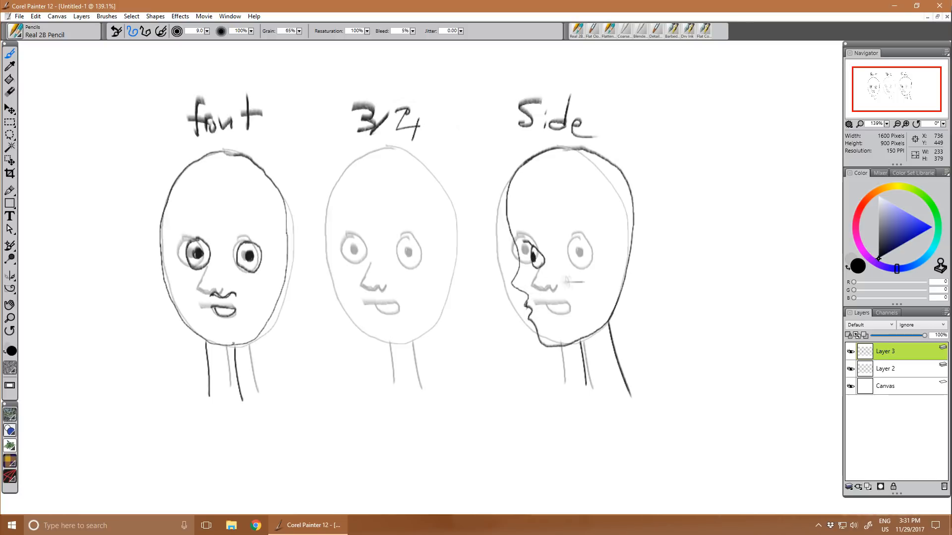
drag(286, 255, 289, 294)
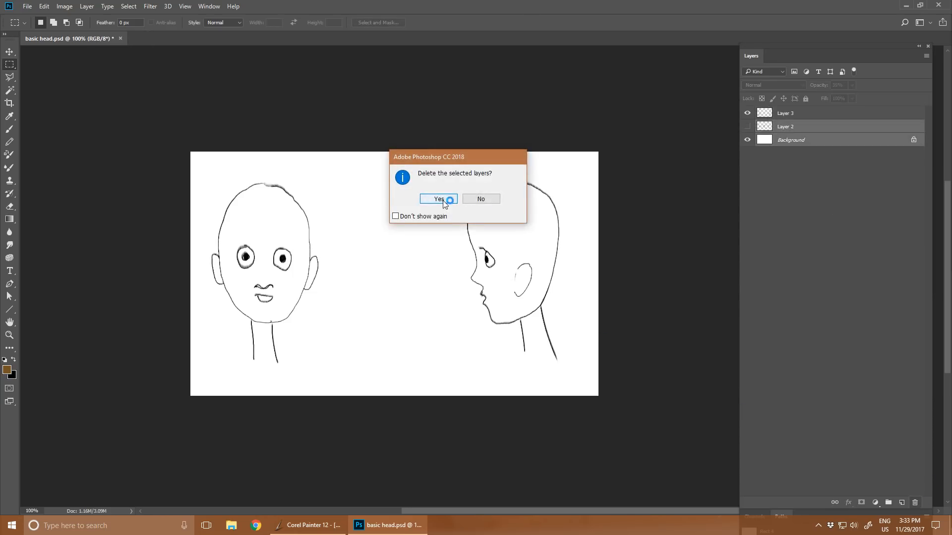
Confirm deleting the Background and Layer 2, then pick a new foreground paint colour
click(439, 198)
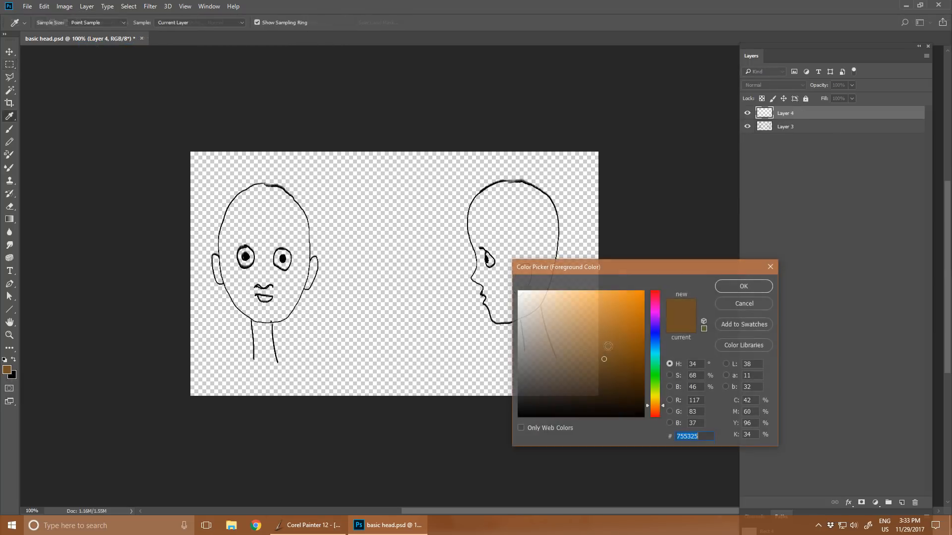
click(743, 286)
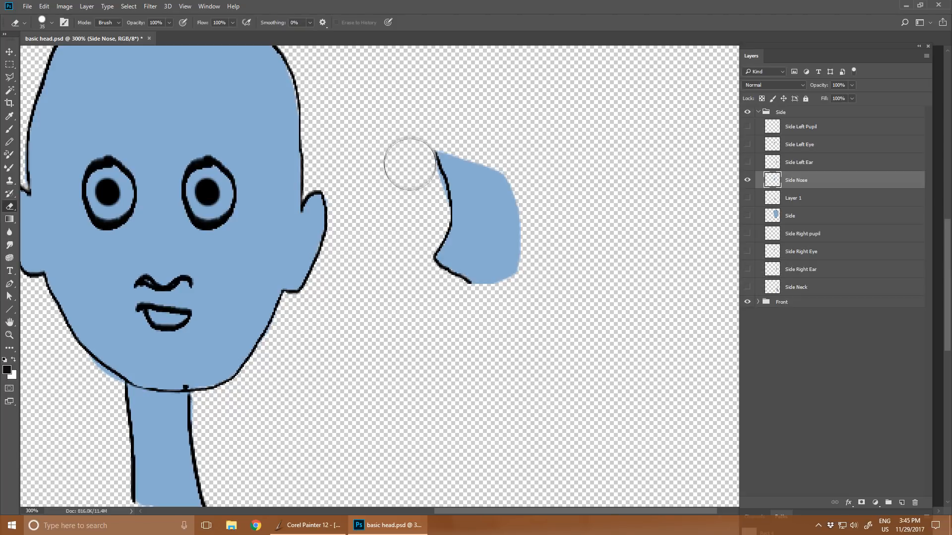
mouse_move(412, 171)
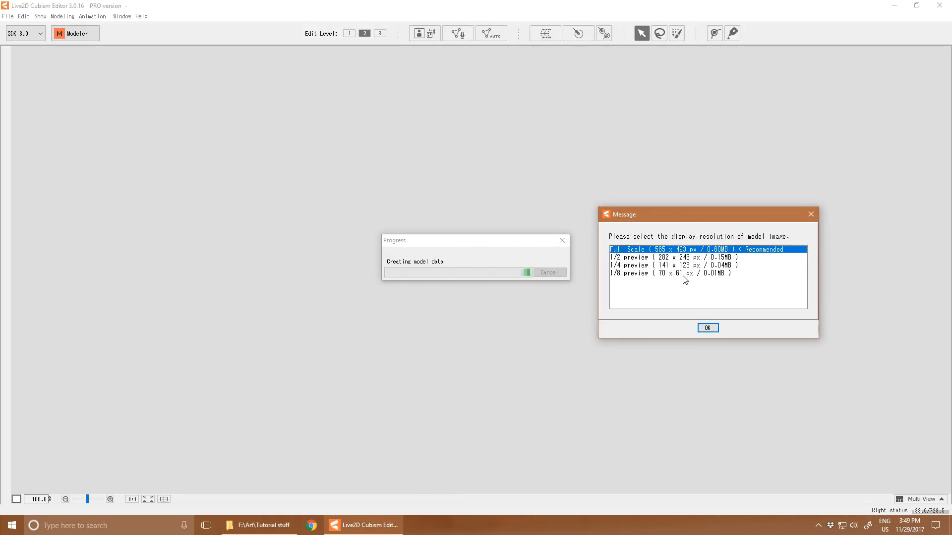
Load the PSD at Full Scale and select the Side Left Ear and Side head parts
click(708, 327)
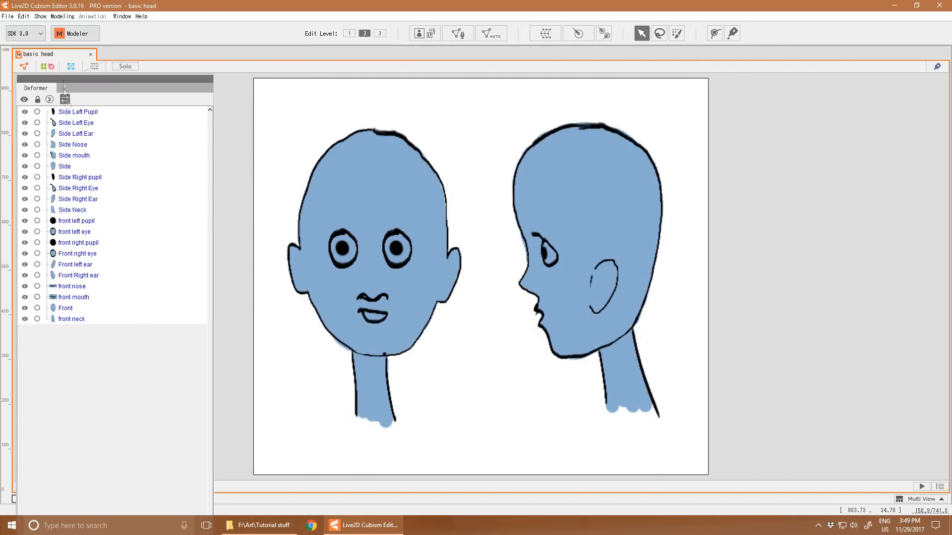
click(76, 133)
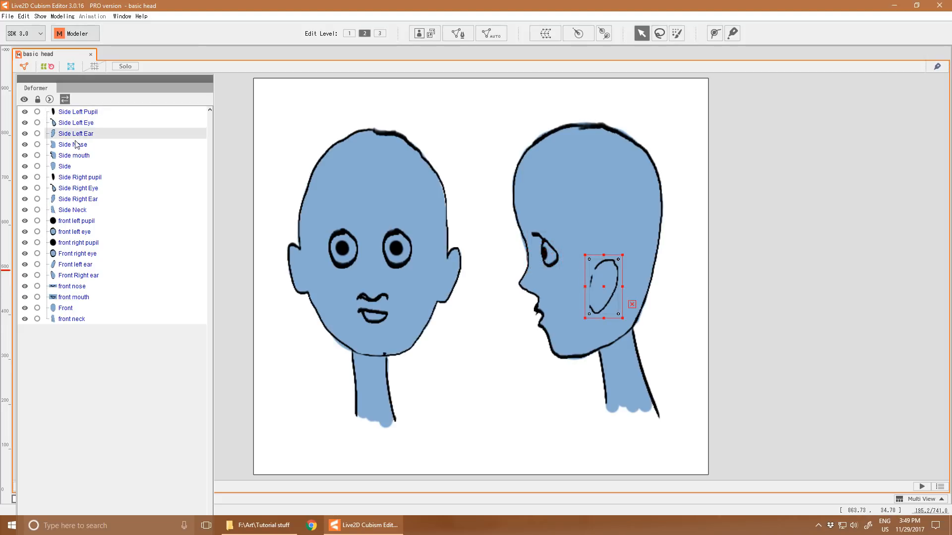
click(64, 167)
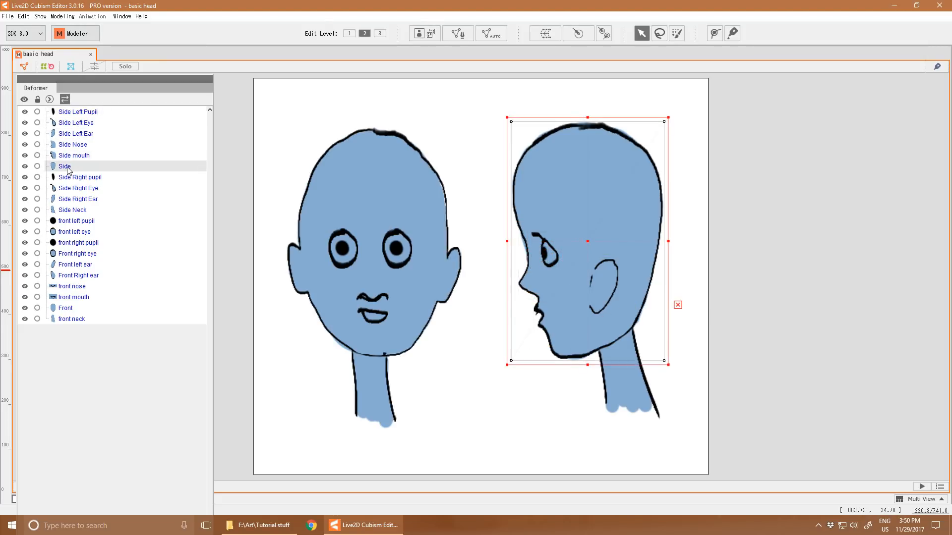
mouse_move(491, 33)
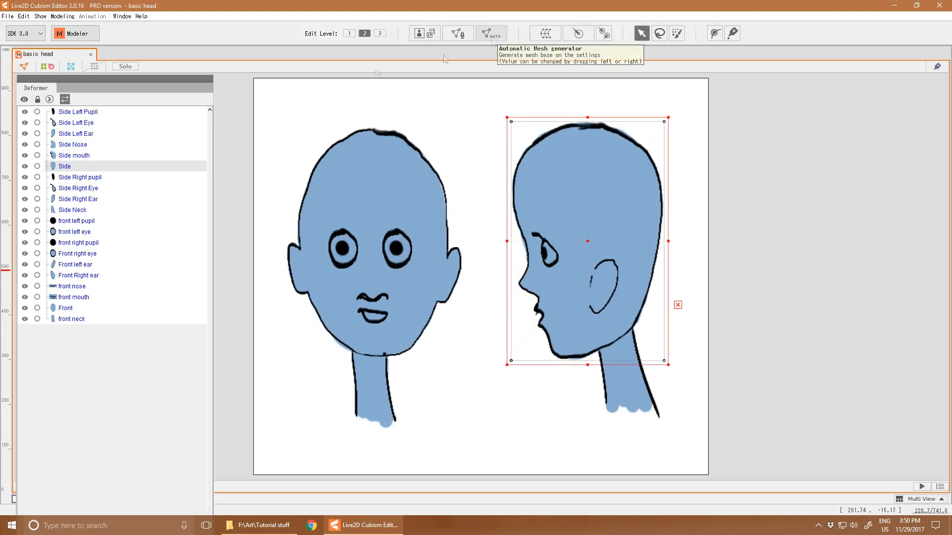
Generate meshes with the Automatic Mesh generator's Standard preset and close it
click(491, 33)
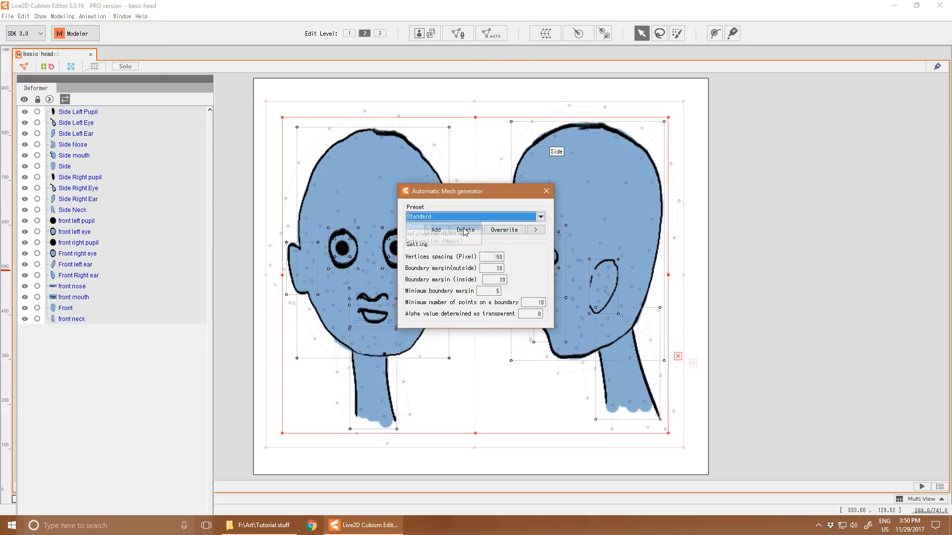
click(418, 216)
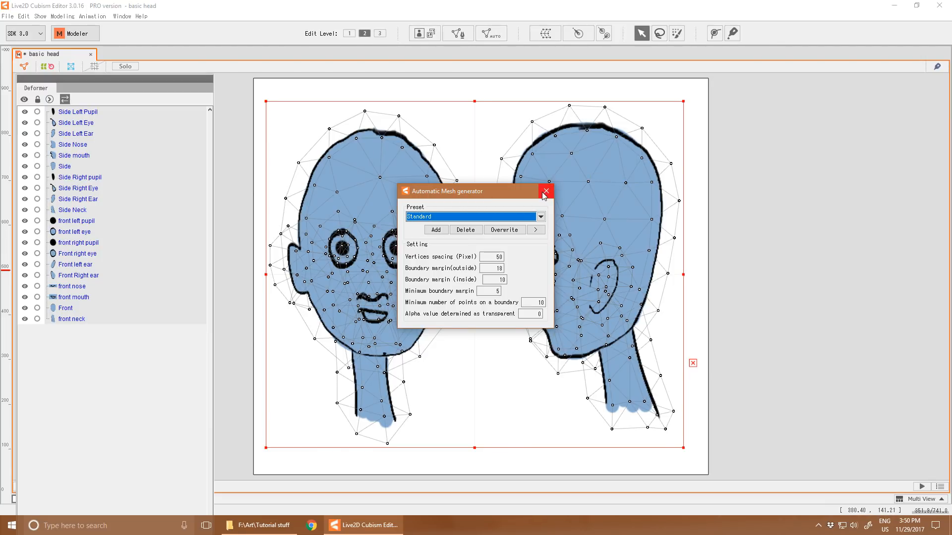
click(545, 192)
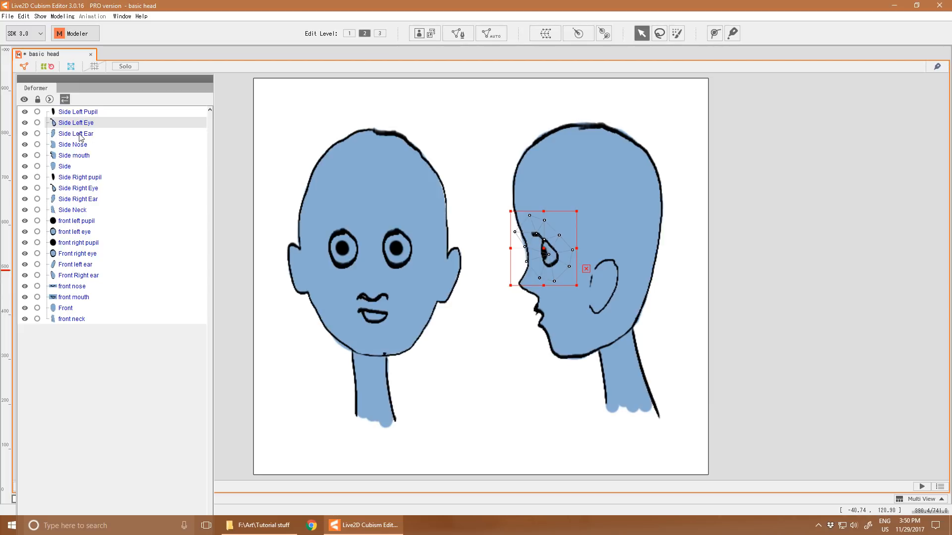
Create a warp deformer for the selected Side part via Modeling, naming it side head
click(76, 111)
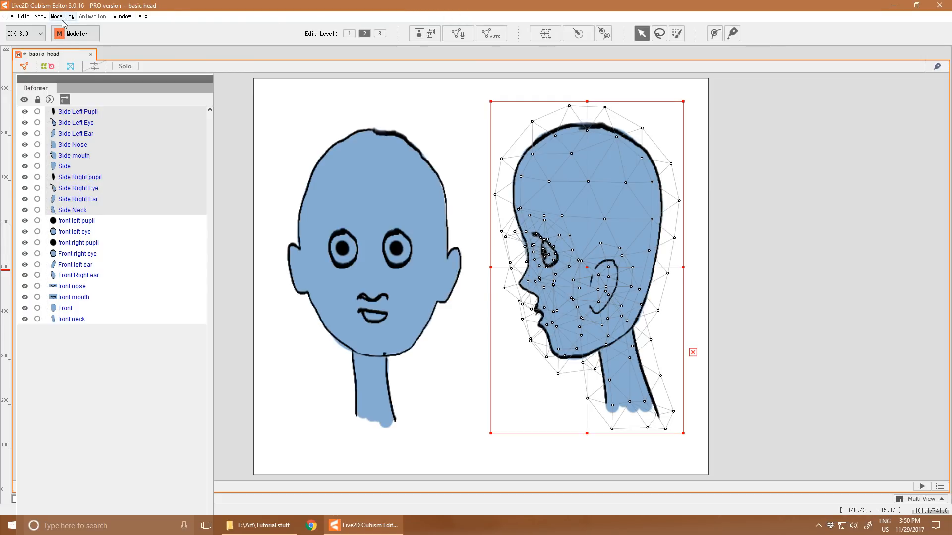
click(64, 16)
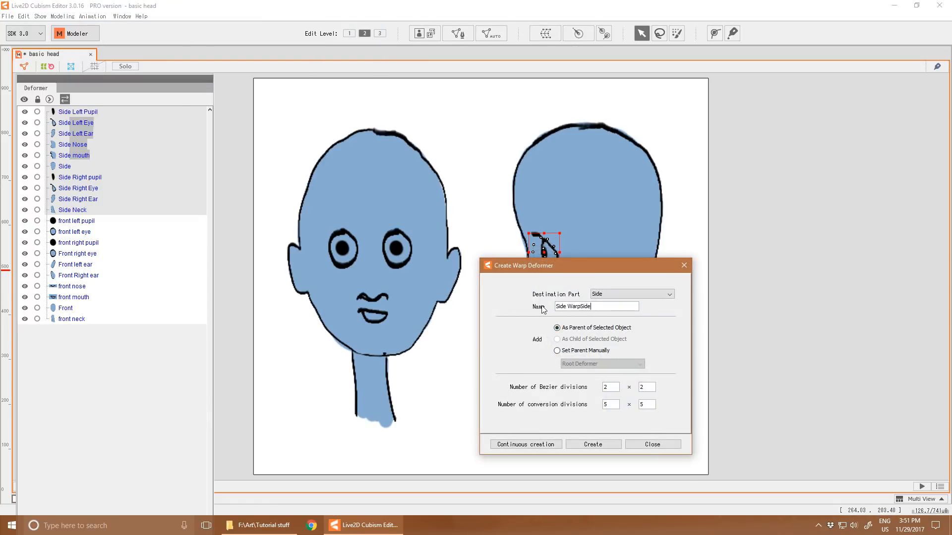
text(Side He)
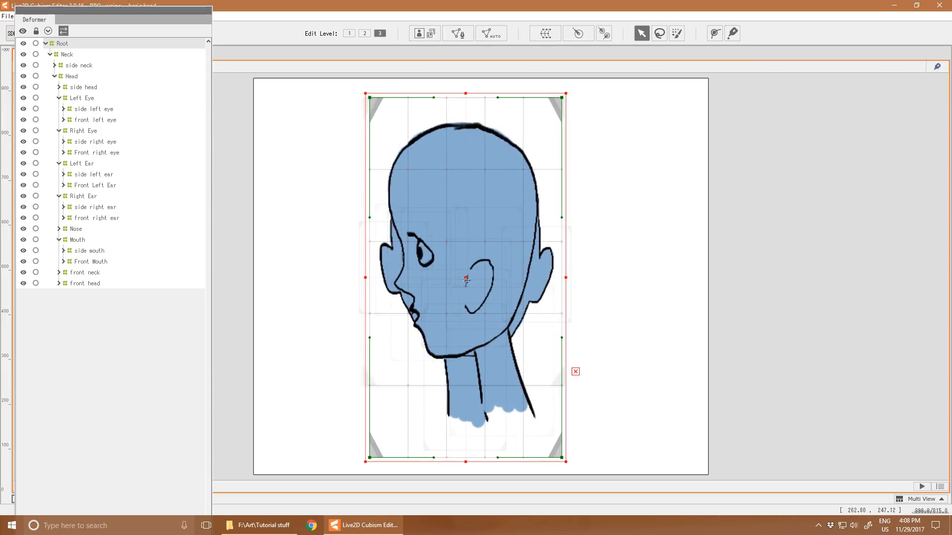
Inspect the Neck deformer and then the side head deformer in the Deformer palette
click(66, 54)
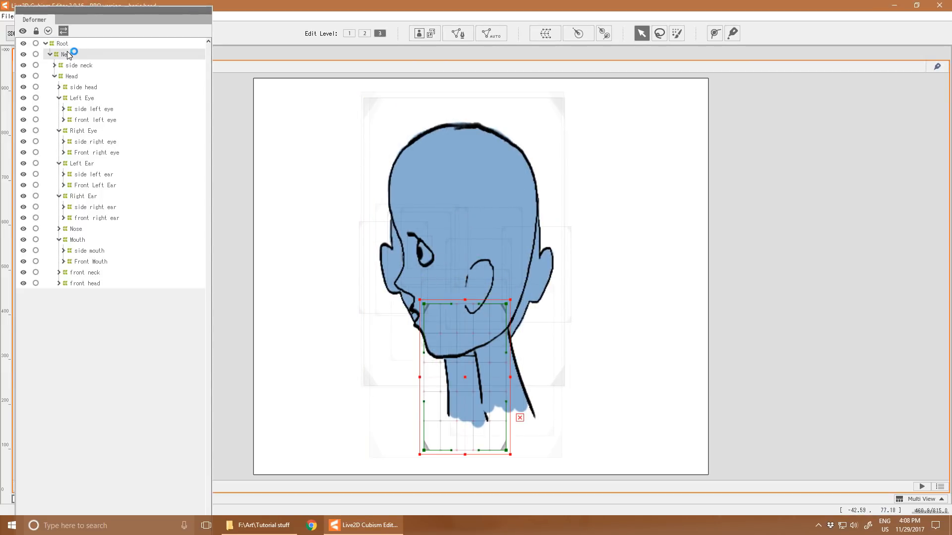
click(79, 87)
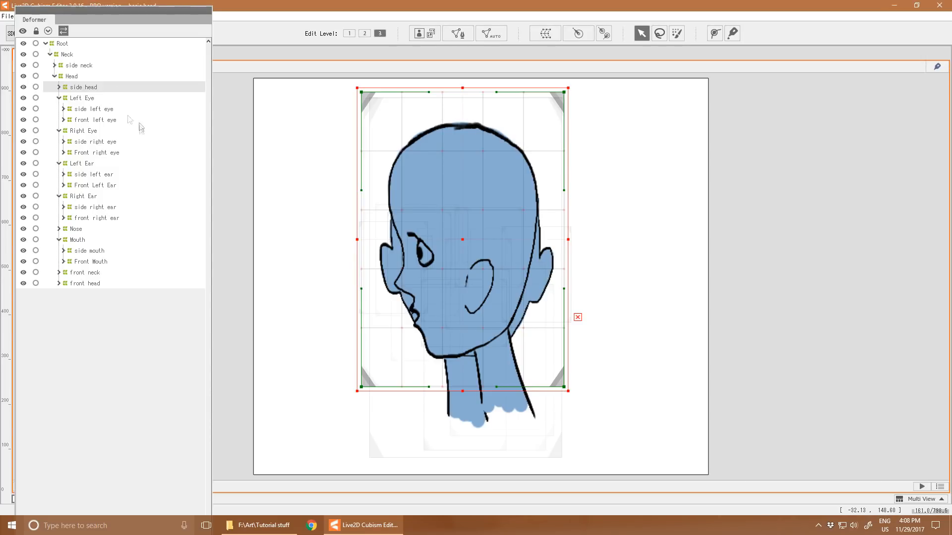
mouse_move(95, 289)
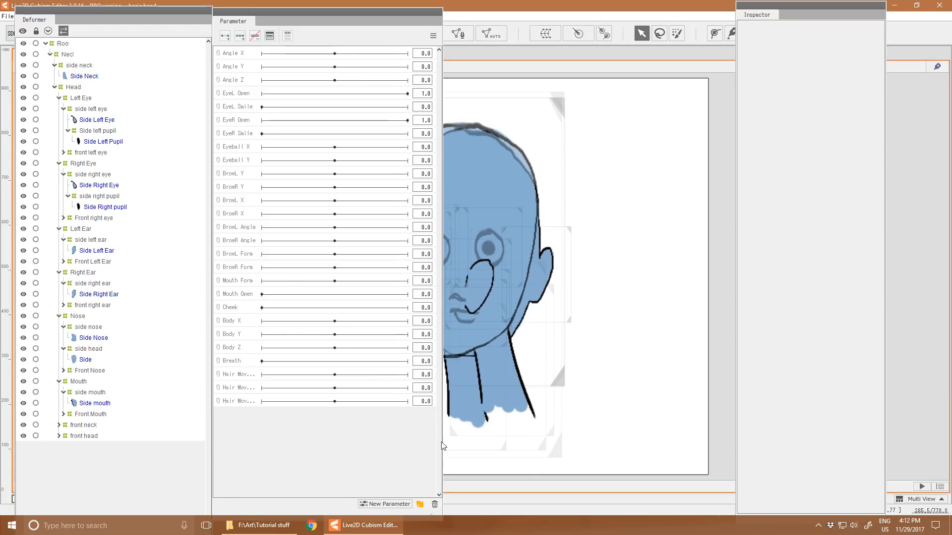
Add Angle Y keyforms to the side head deformer and warp it at the extreme Angle Y
click(88, 349)
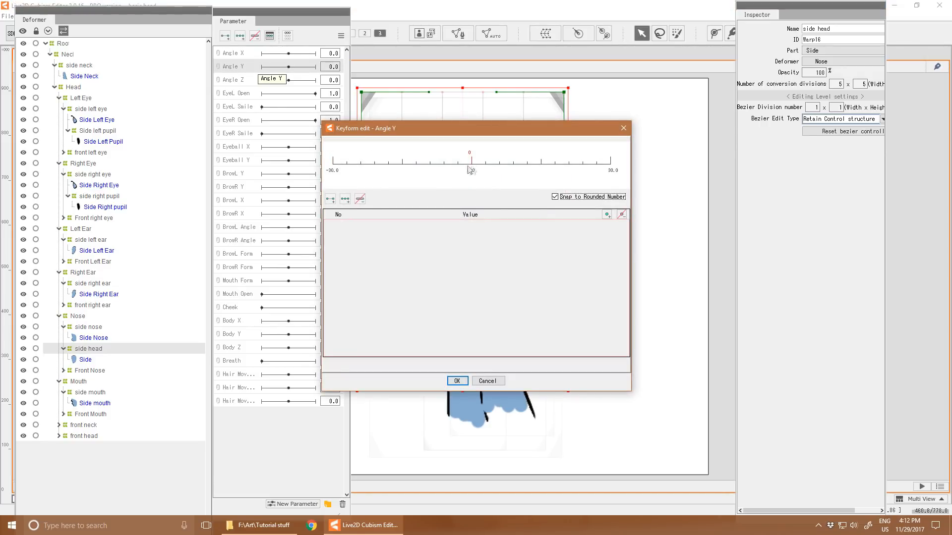
click(457, 381)
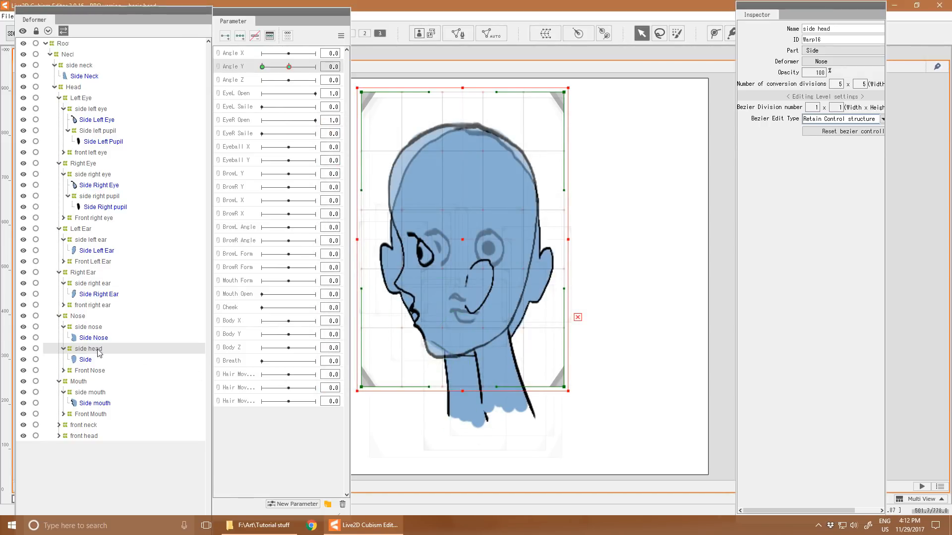
drag(302, 66, 262, 67)
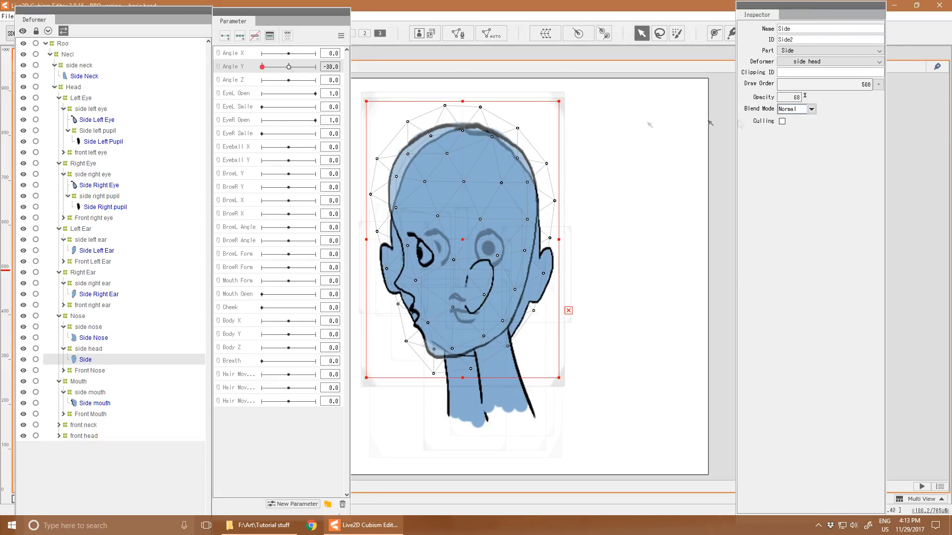
click(88, 349)
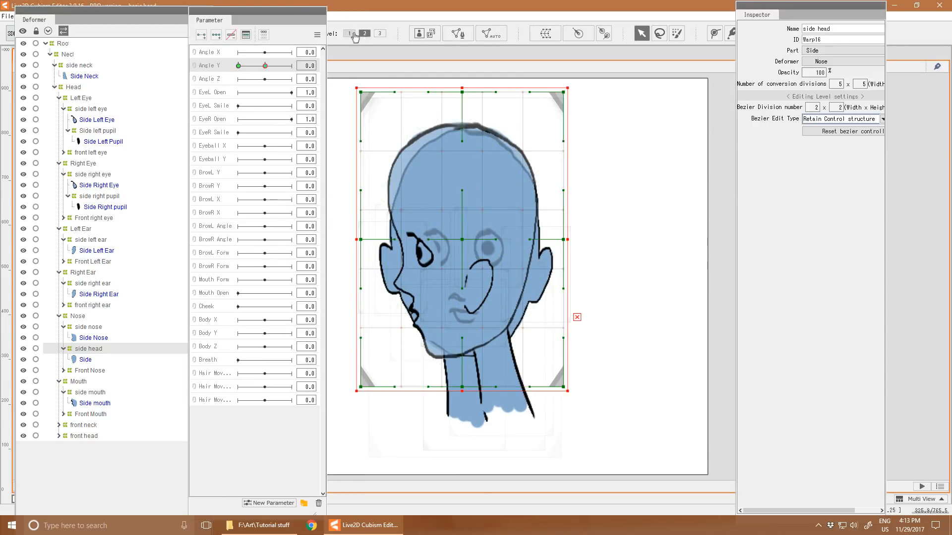
drag(356, 101, 383, 94)
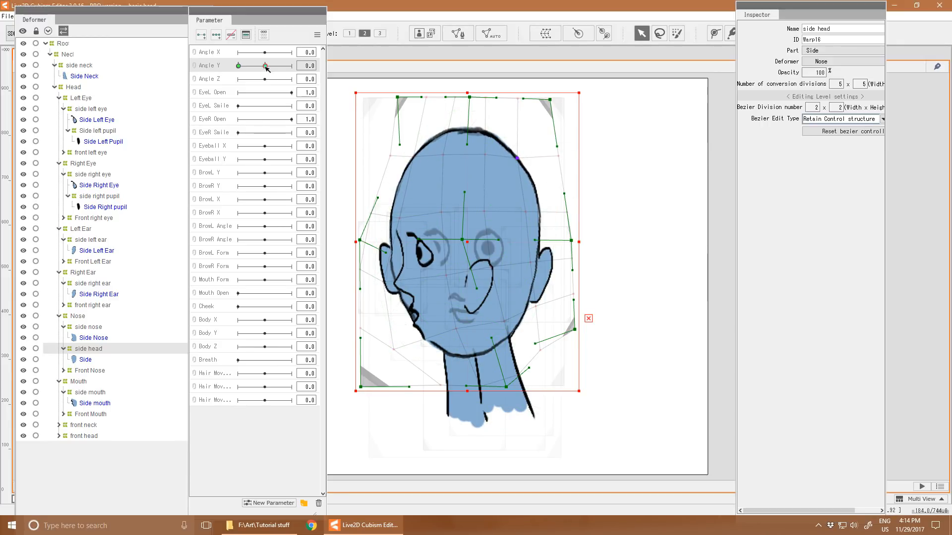
drag(264, 66, 266, 65)
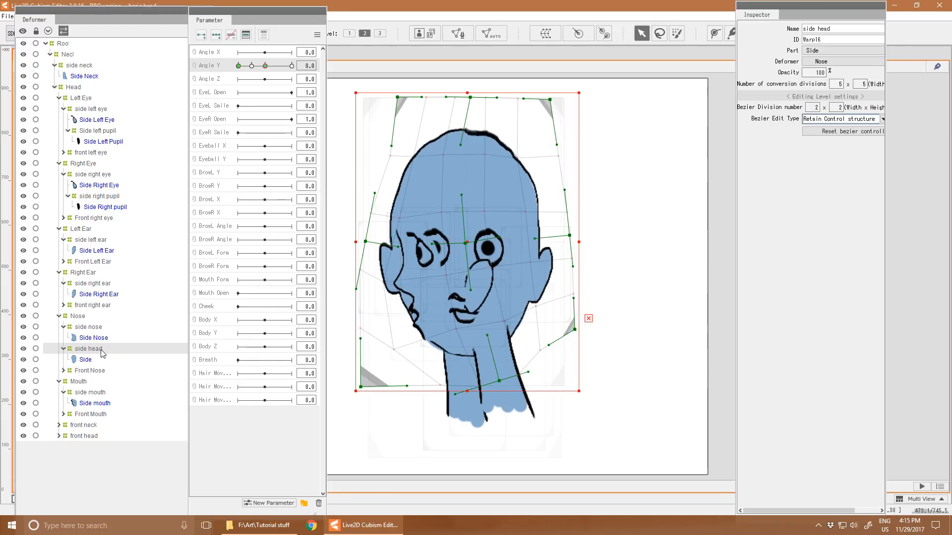
Select the front head deformer for its Angle Y keyforms
click(87, 436)
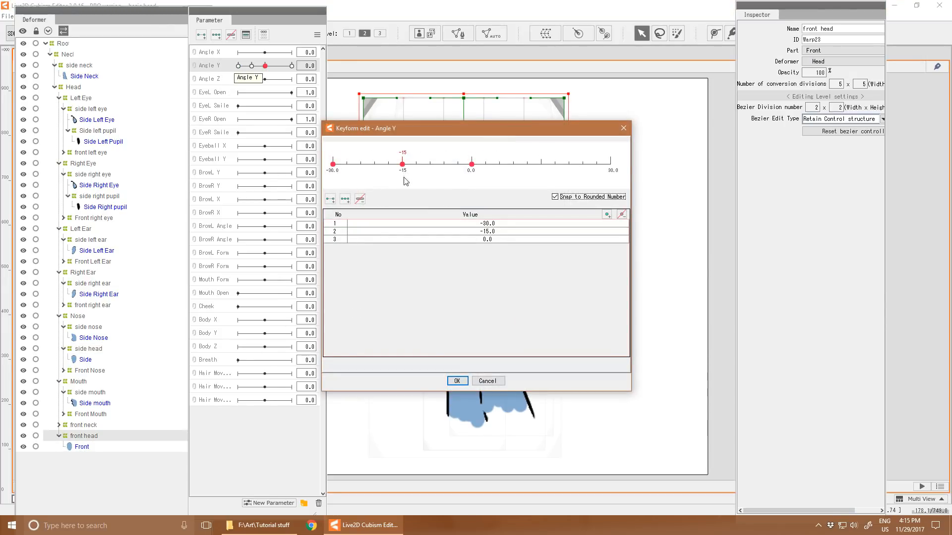
Confirm front head Angle Y keyforms, set Front mesh opacity 52 at -30, and add Front mesh Angle Y keys
click(457, 381)
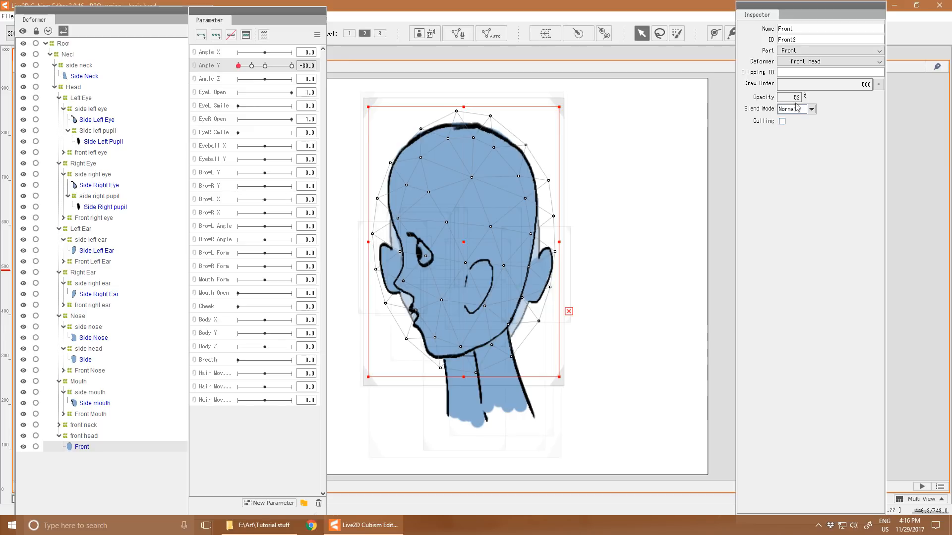
click(83, 436)
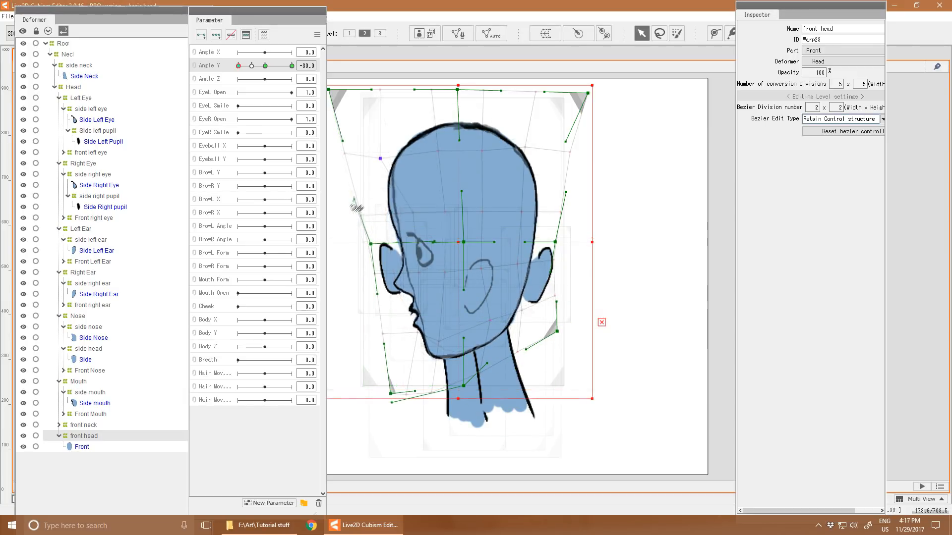
mouse_move(519, 331)
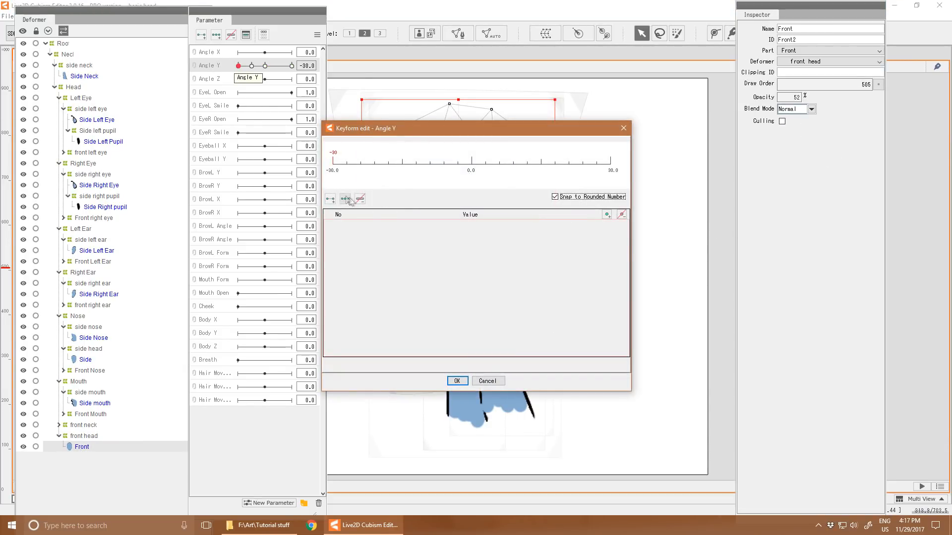
click(457, 381)
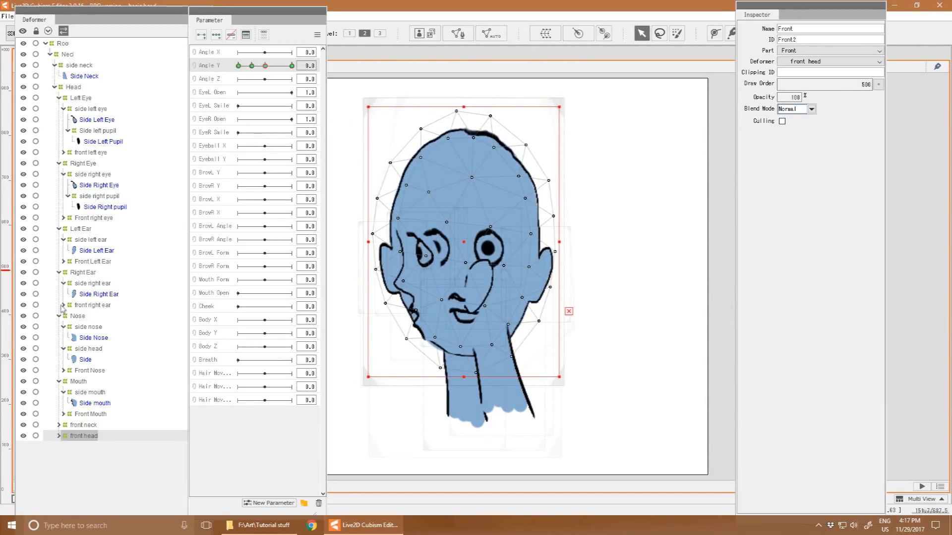
Key the front left eye on Angle Y at -30, -15, 0 with Opacity 0 at -30
click(79, 97)
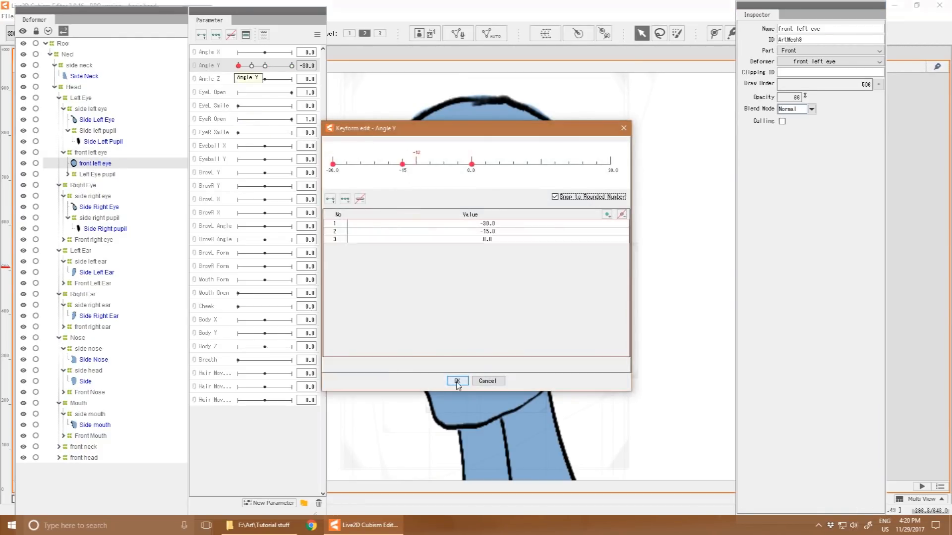
click(457, 381)
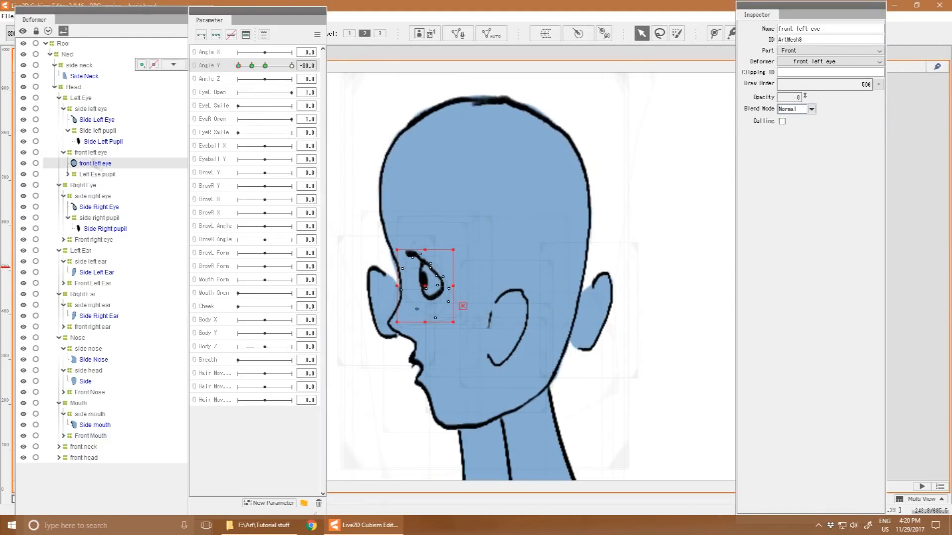
click(96, 119)
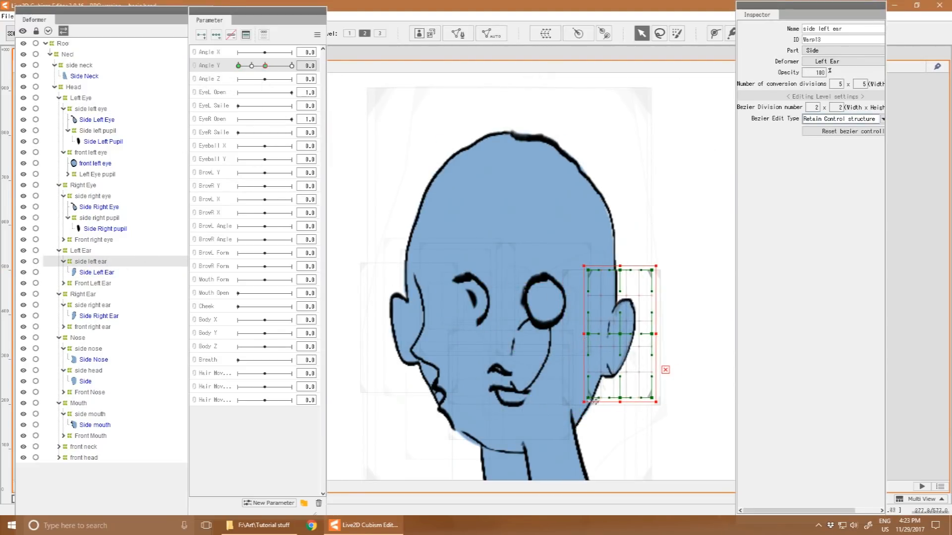
Scrub Angle Y toward profile to check the side ear deformers warp correctly
drag(264, 65, 238, 66)
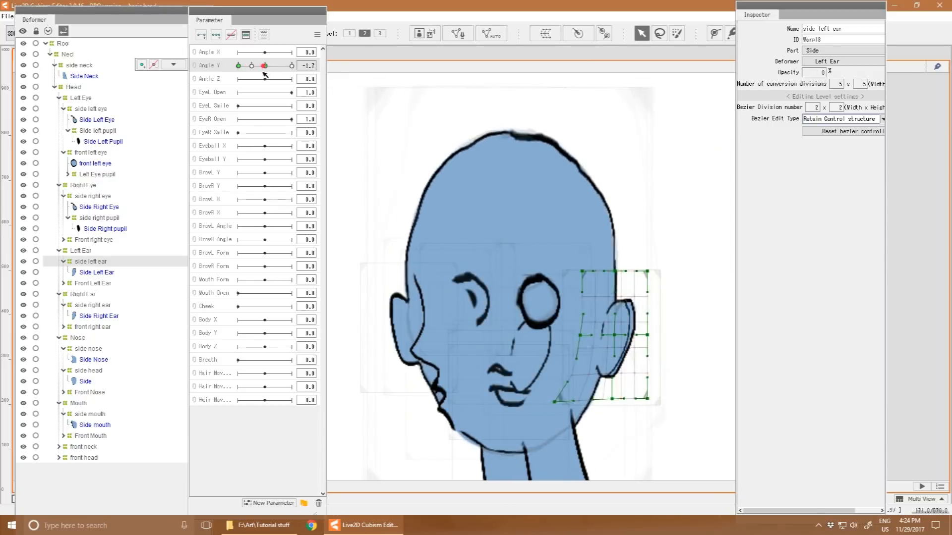
drag(263, 65, 243, 66)
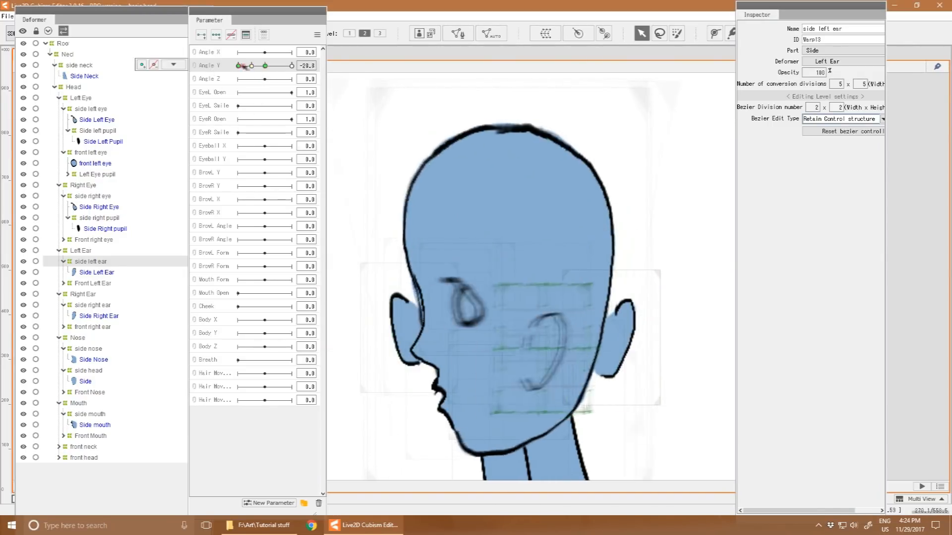
click(99, 316)
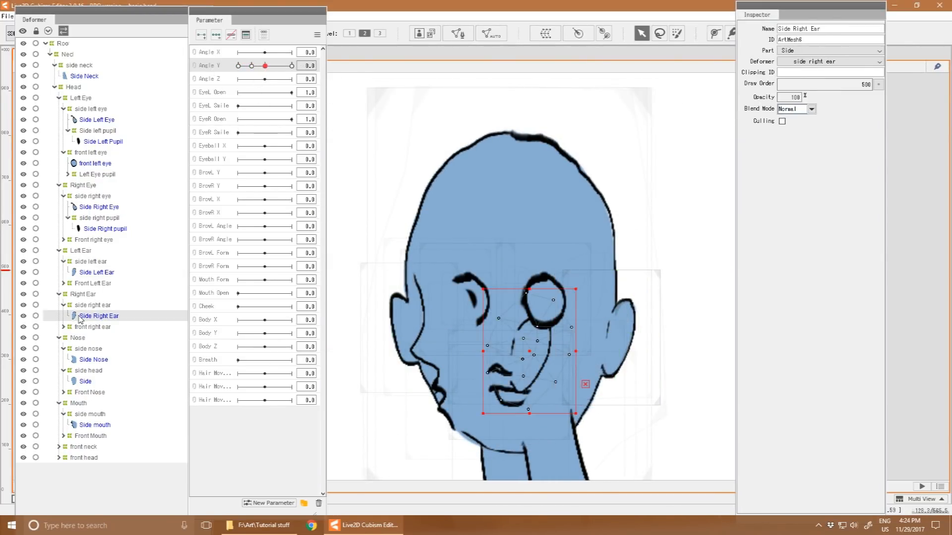
Key the Side Nose mesh and its deformer on Angle Y so opacity and warp blend between views
click(94, 360)
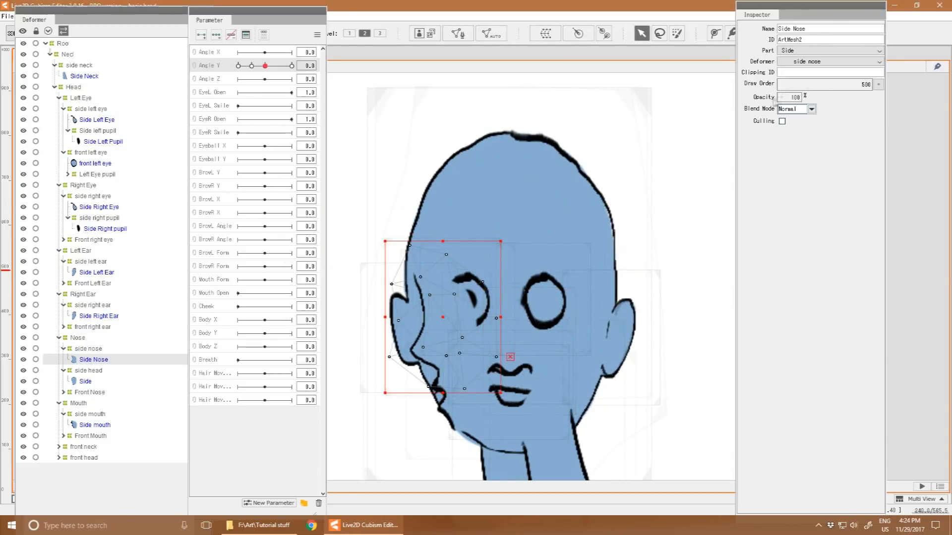
click(88, 349)
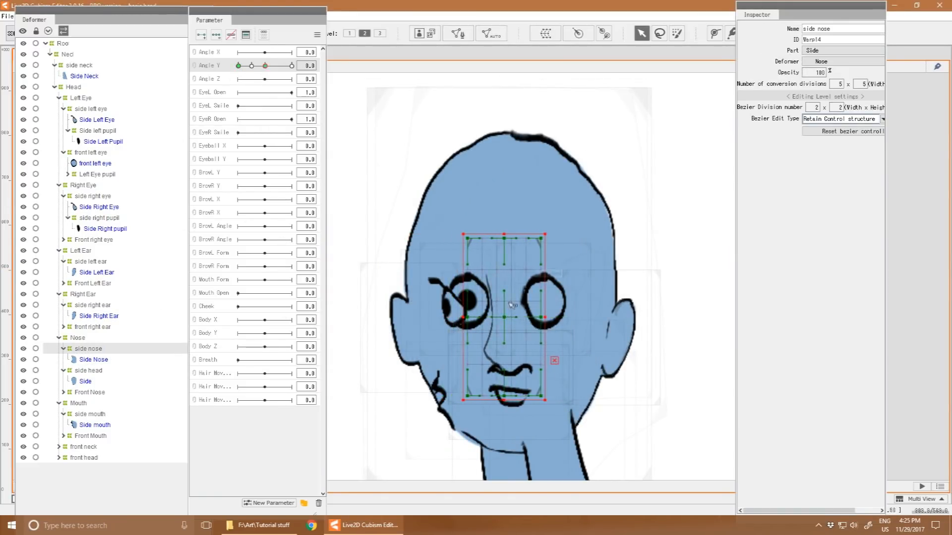
click(93, 360)
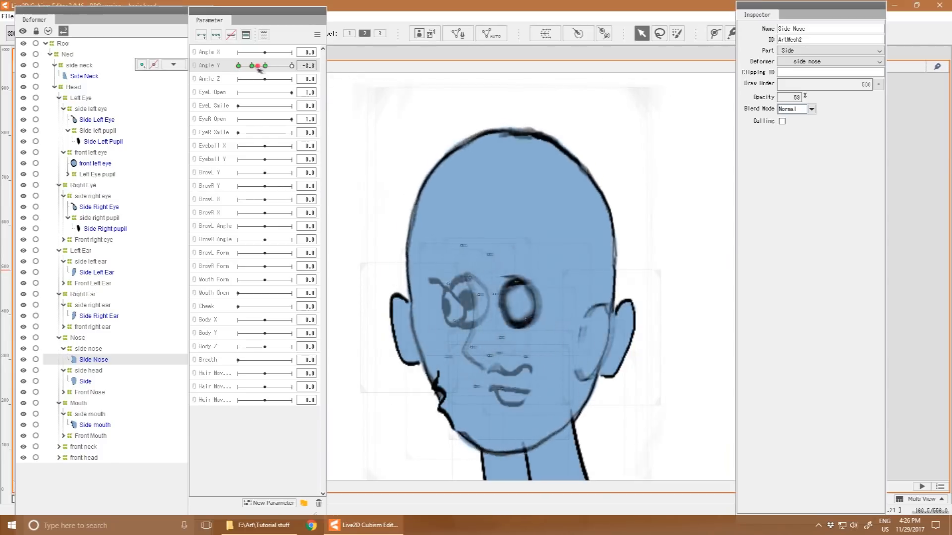
drag(257, 66, 236, 65)
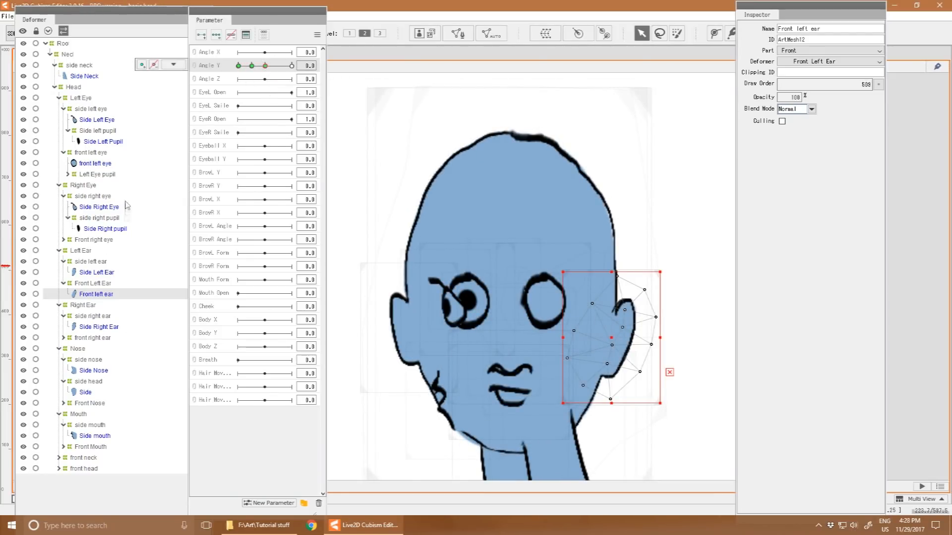
Warp the Front Mouth deformer and mesh toward the profile at Angle Y -30
click(94, 436)
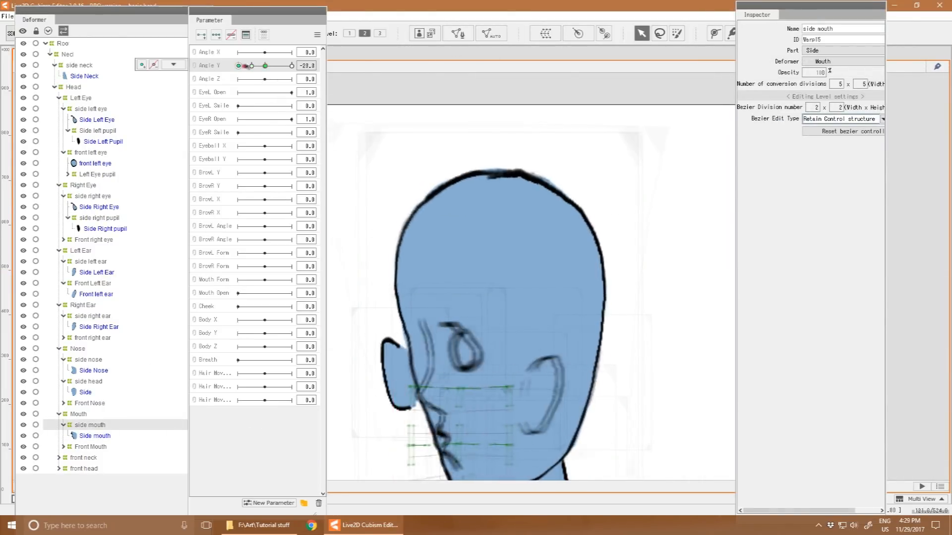
click(92, 446)
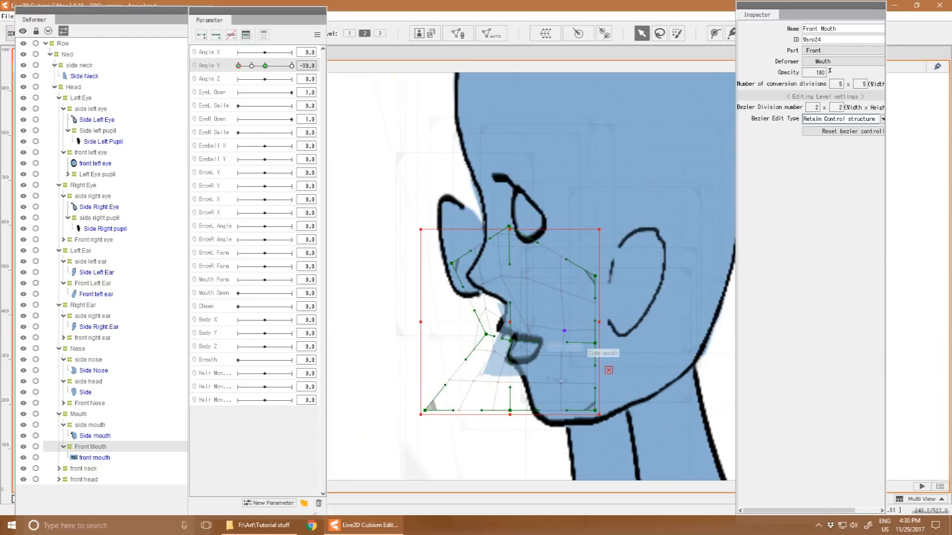
click(95, 458)
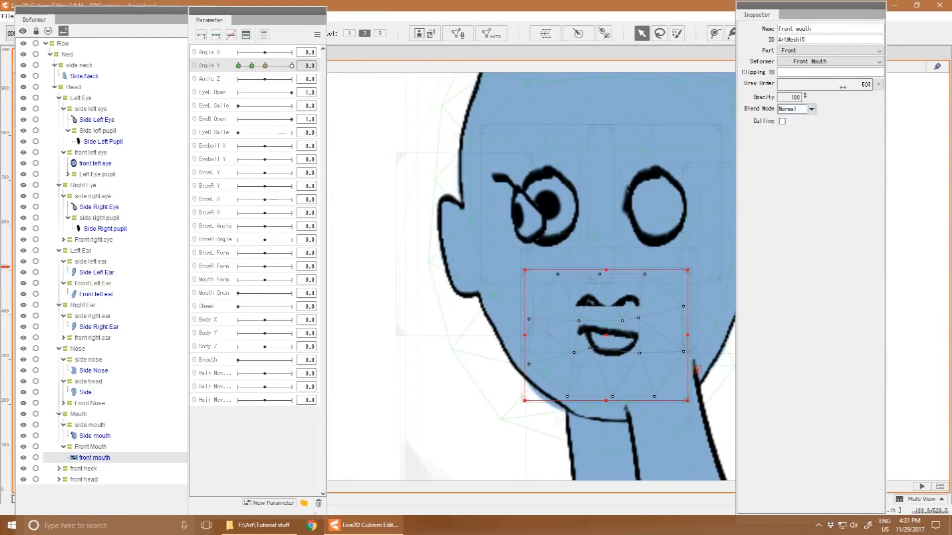
drag(264, 66, 261, 65)
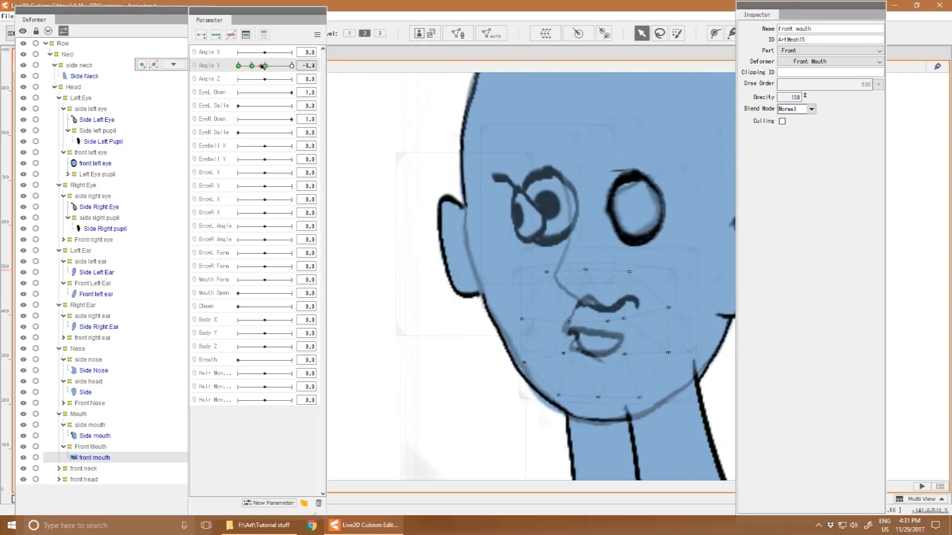
Set the front mouth Opacity 0 at Angle Y -30 and verify the fade across the turn
click(94, 436)
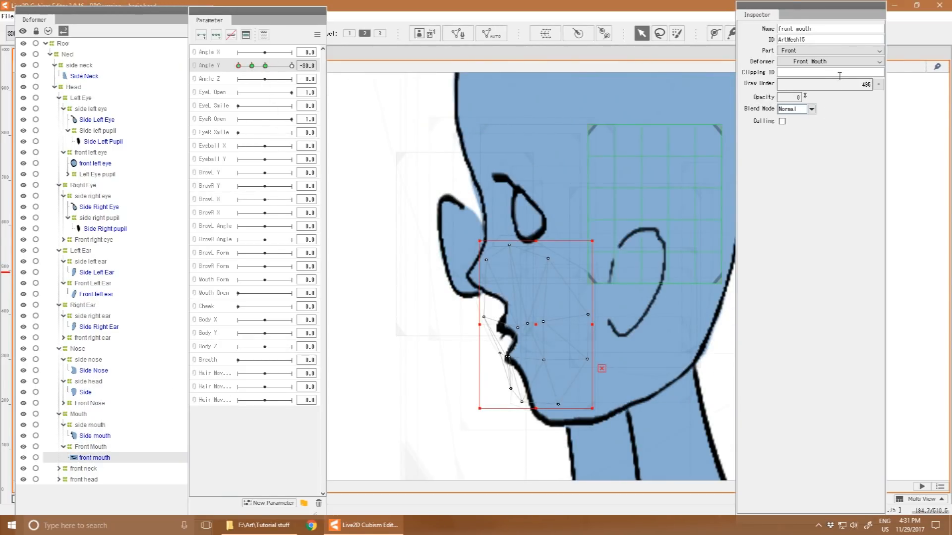
drag(237, 65, 264, 65)
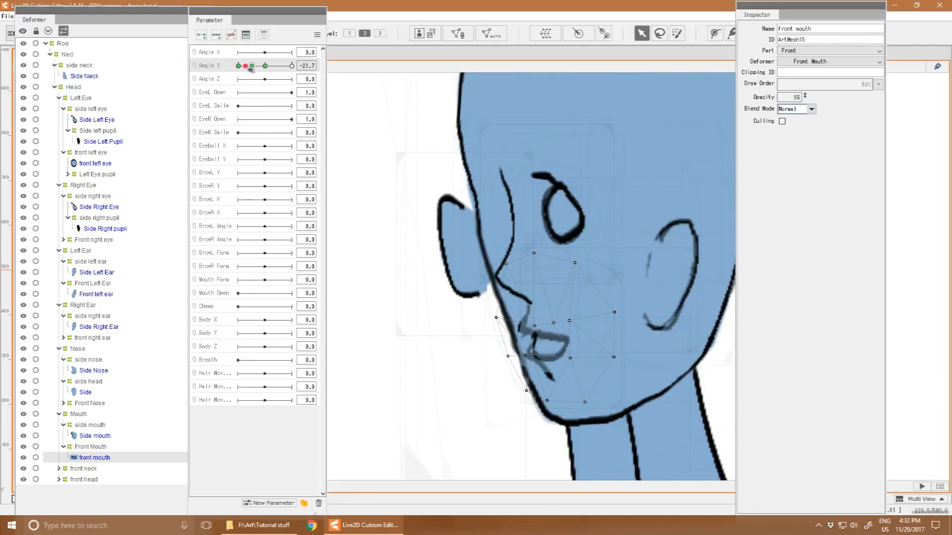
drag(252, 65, 260, 65)
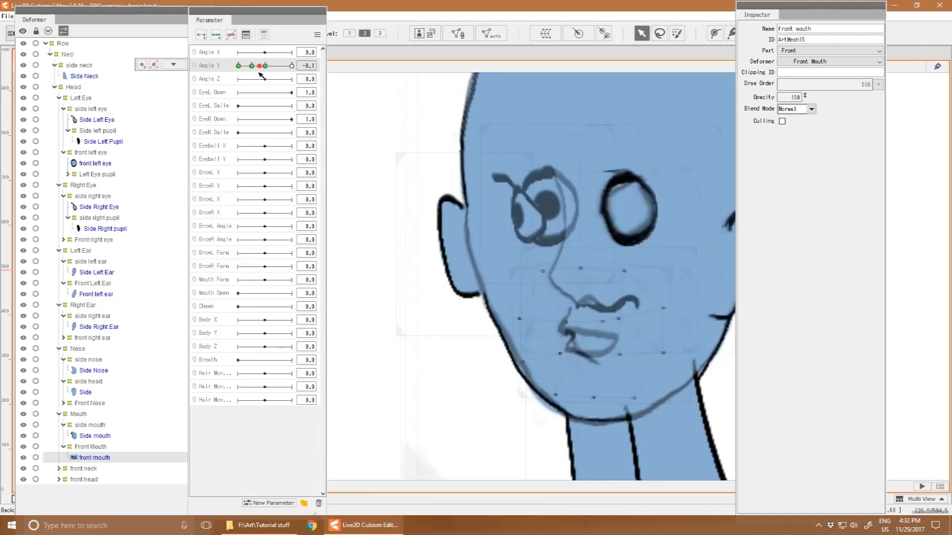
drag(257, 66, 264, 66)
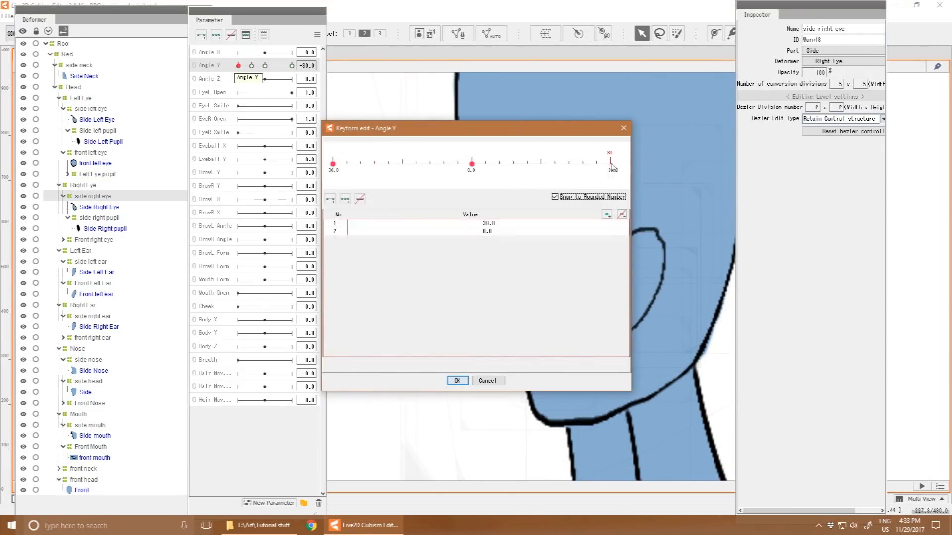
Add Angle Y keyforms at -30, -15 and 0 to the side right eye mesh and Side Right Eye deformer
click(457, 381)
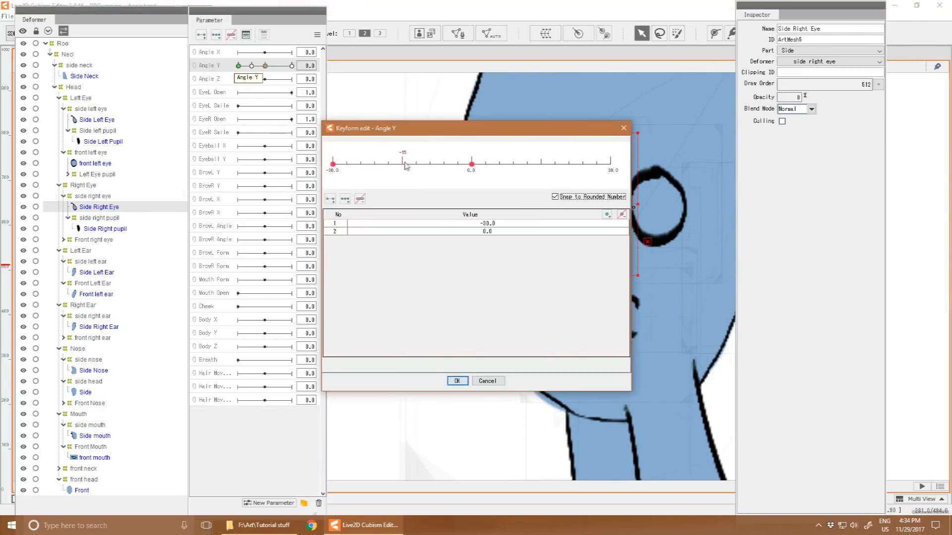
click(458, 380)
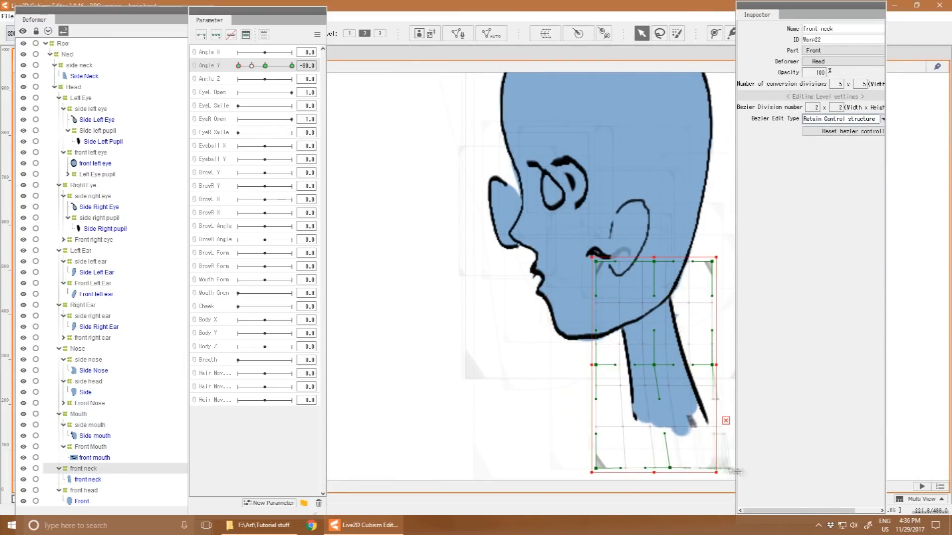
Shape the front and side neck deformers at Angle Y -30 to follow the side head, then move to the front right eye
drag(238, 65, 266, 65)
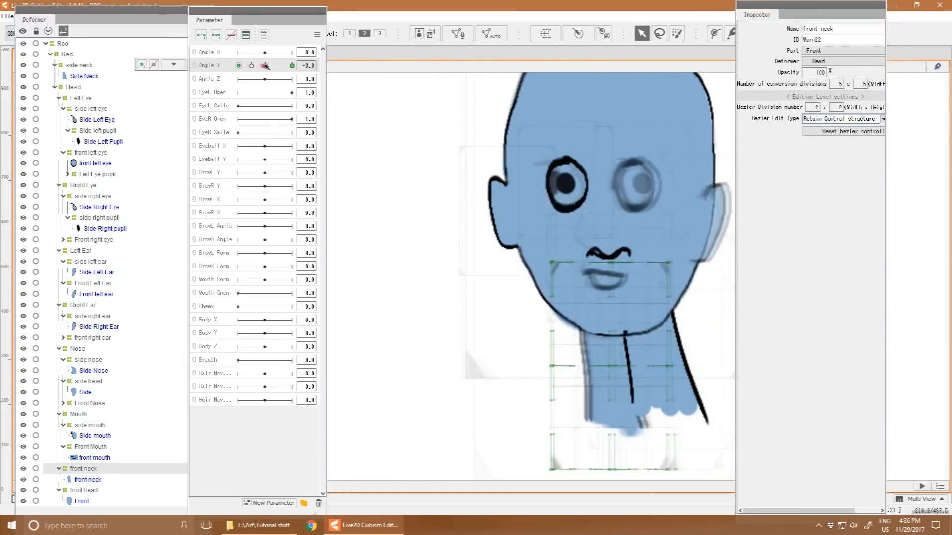
click(80, 66)
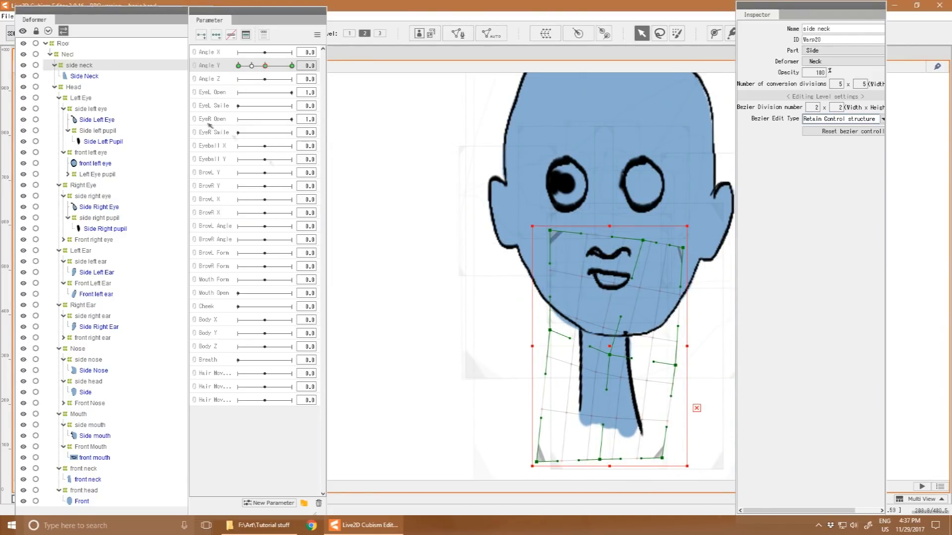
click(84, 75)
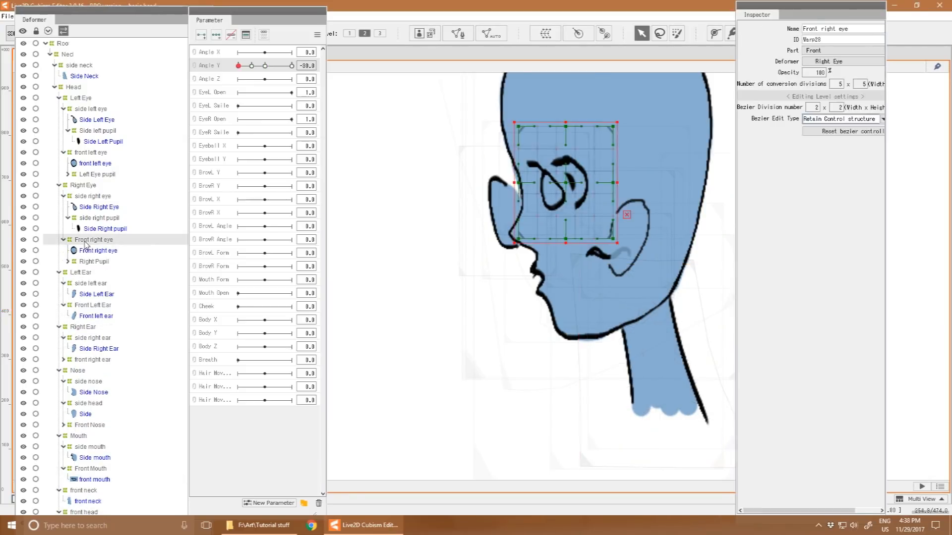
click(98, 250)
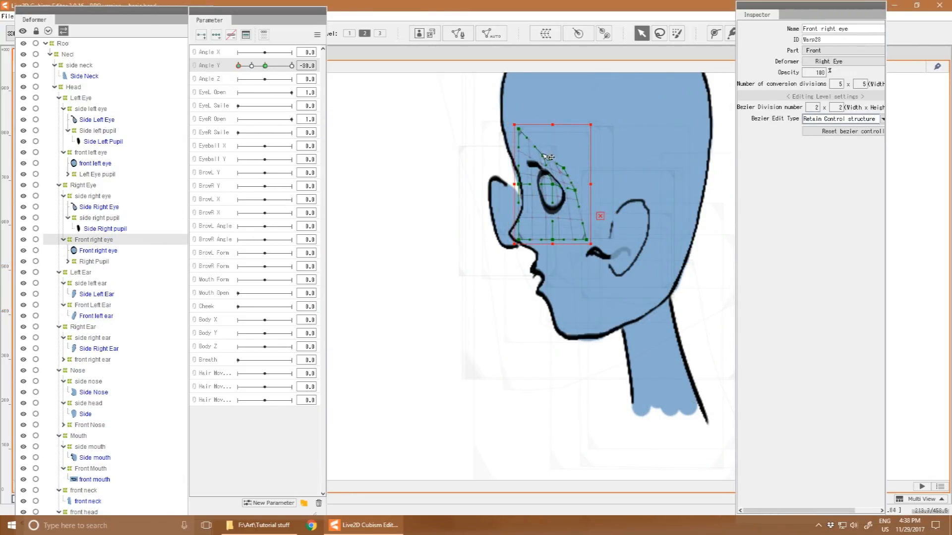
Give the front nose Angle Y keys at -30, -15 and 0, checking the blend against the side nose
click(97, 250)
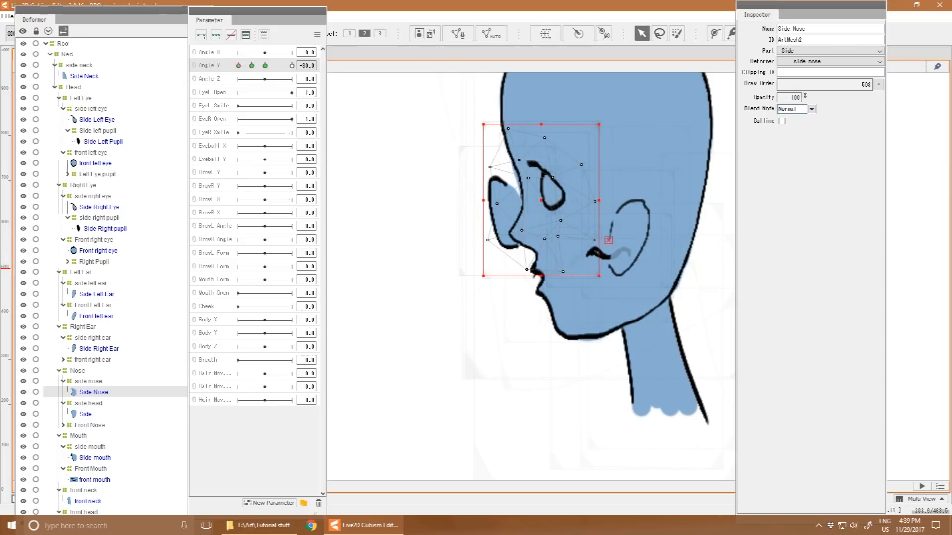
drag(238, 66, 264, 65)
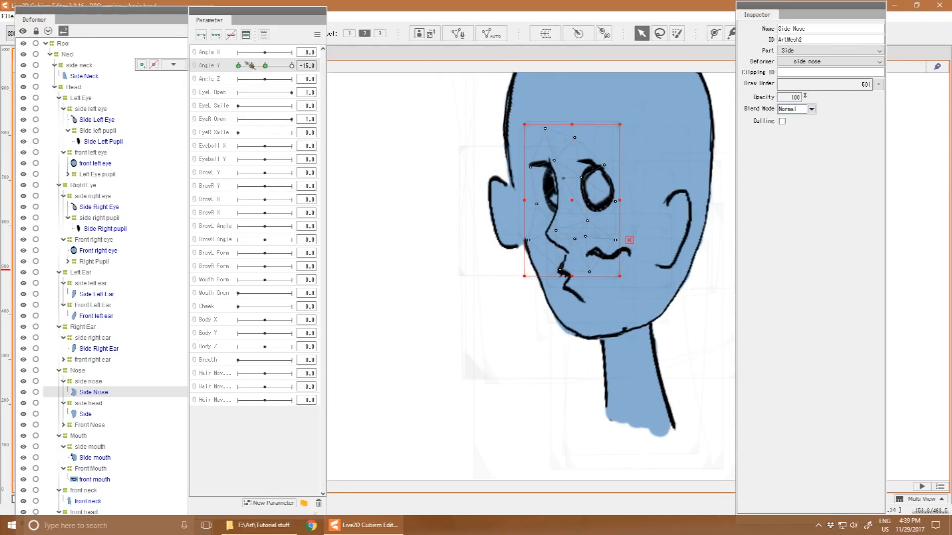
drag(252, 66, 234, 65)
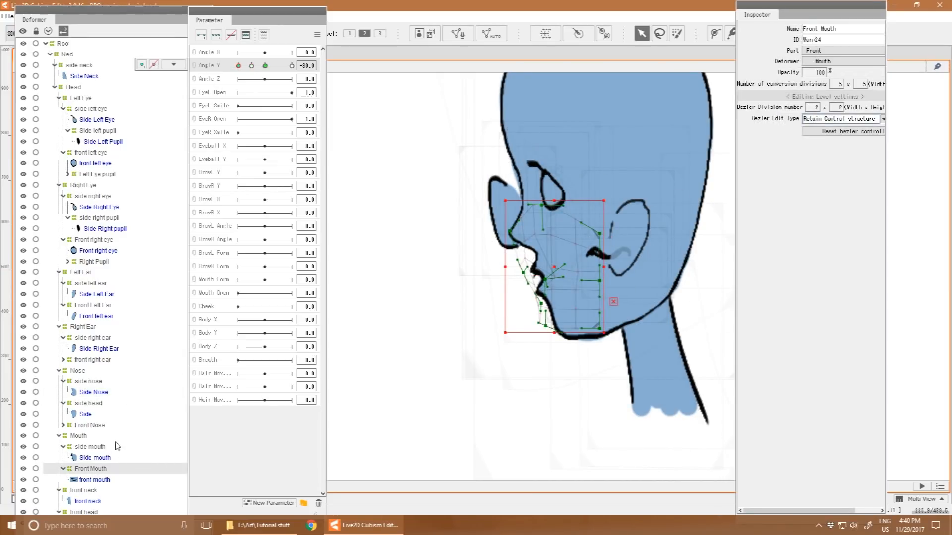
click(90, 424)
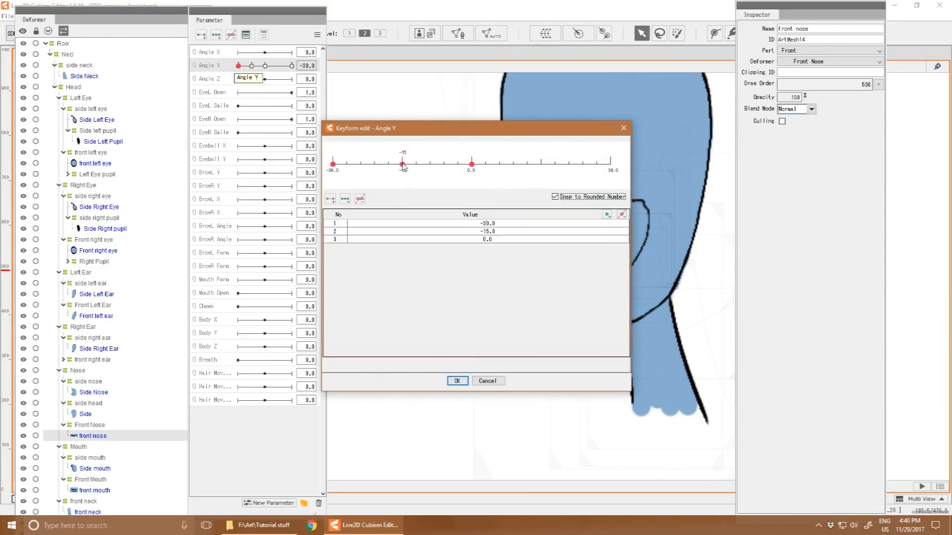
click(458, 381)
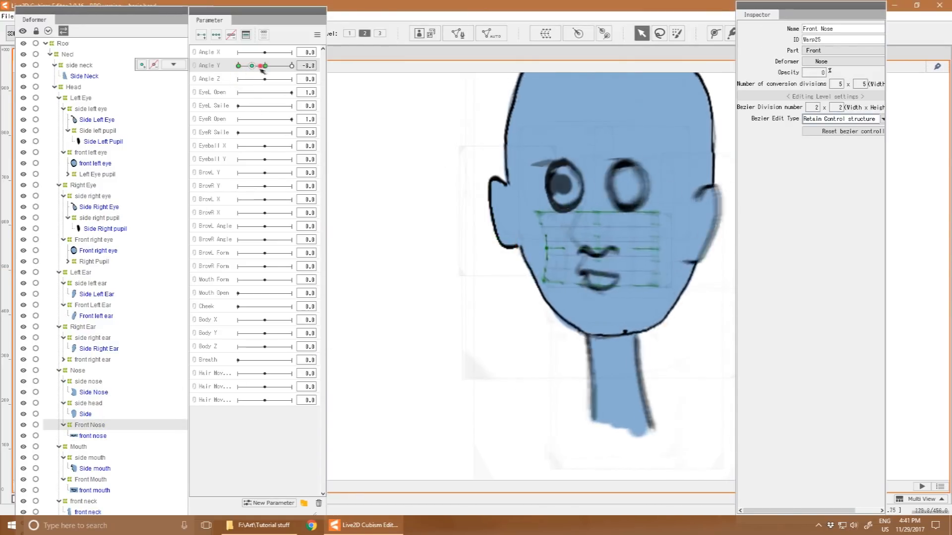
drag(263, 65, 248, 66)
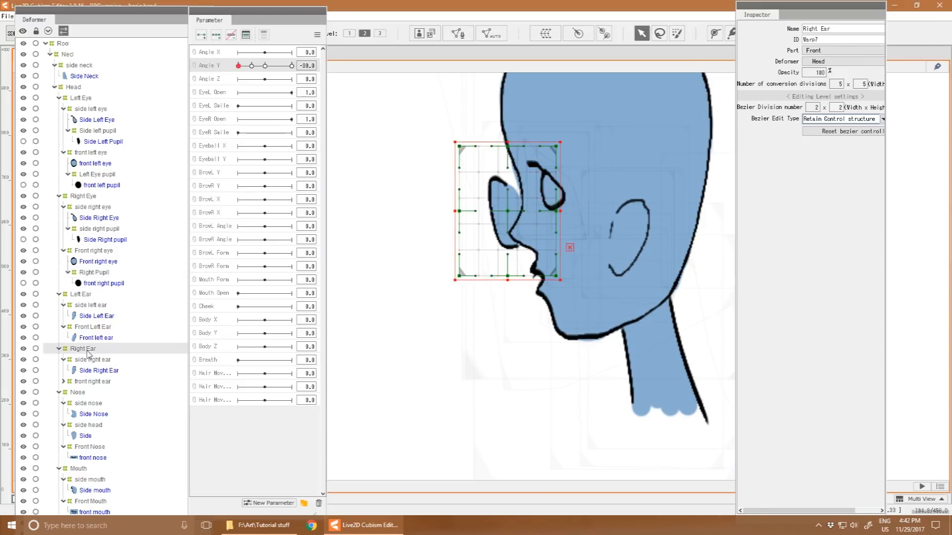
Adjust the front right ear warp and Side Nose shape and opacity at intermediate Angle Y values
click(92, 381)
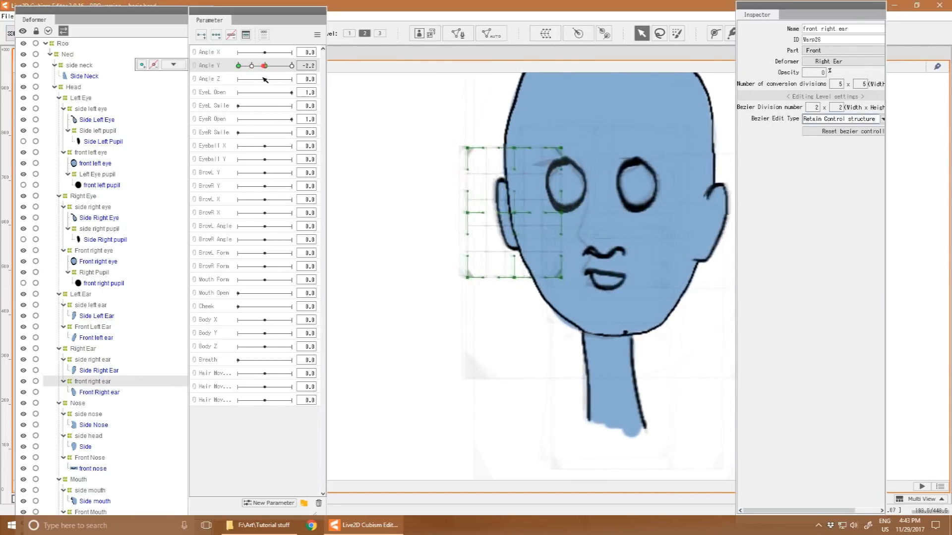
drag(264, 66, 254, 66)
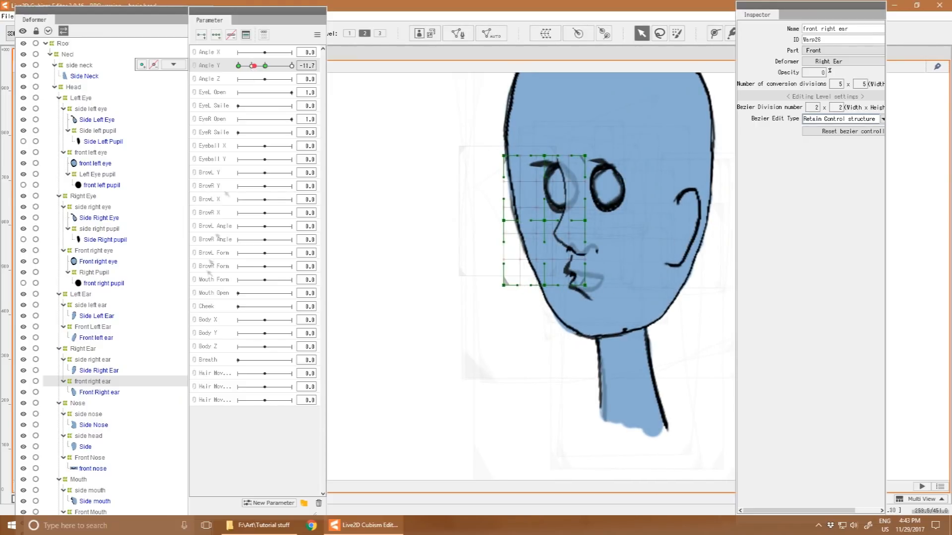
click(93, 424)
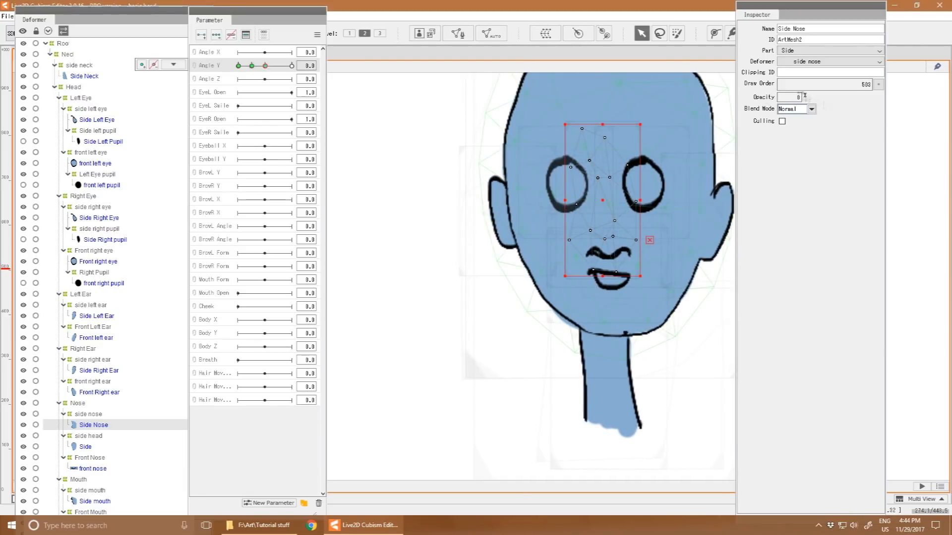
drag(263, 66, 257, 66)
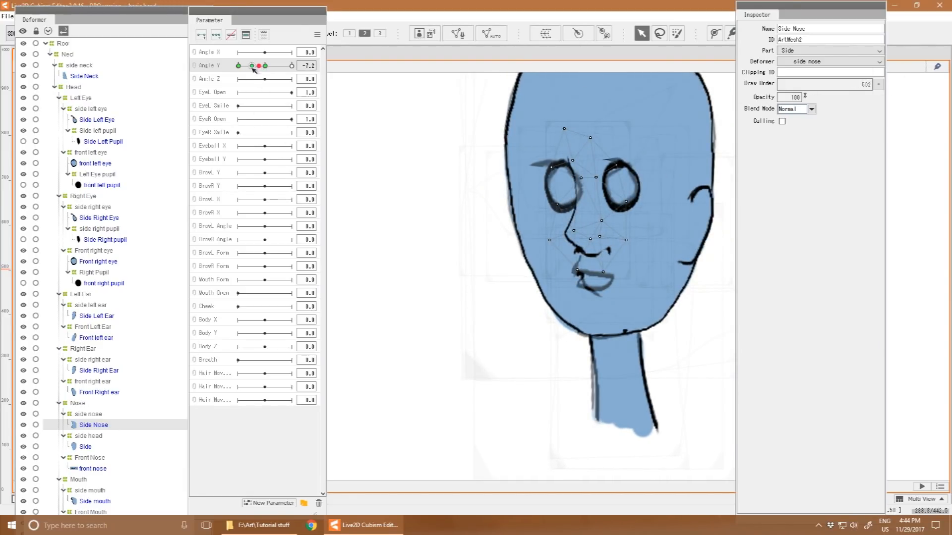
drag(258, 65, 264, 65)
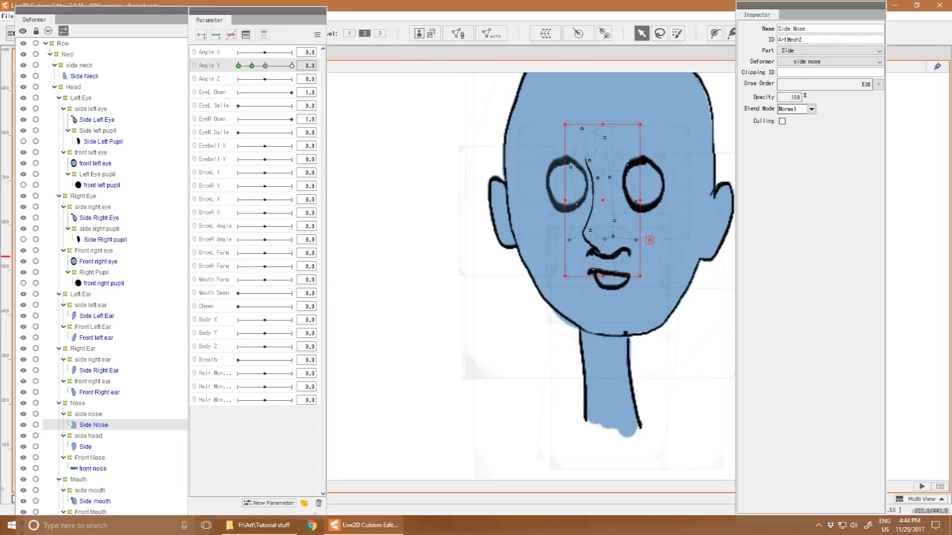
drag(264, 65, 250, 65)
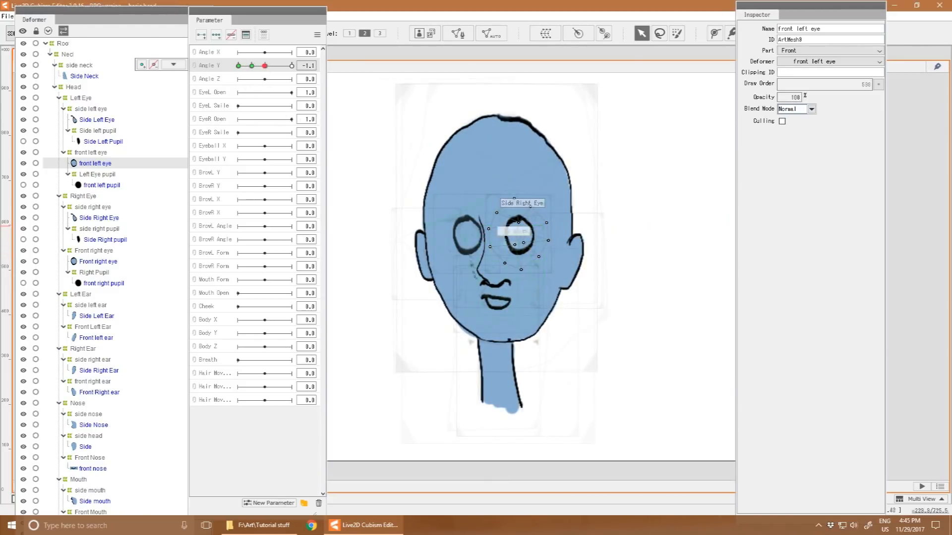
Set the front left eye opacity 0 at Angle Y -30 and confirm it reappears near -13.3
drag(264, 65, 238, 65)
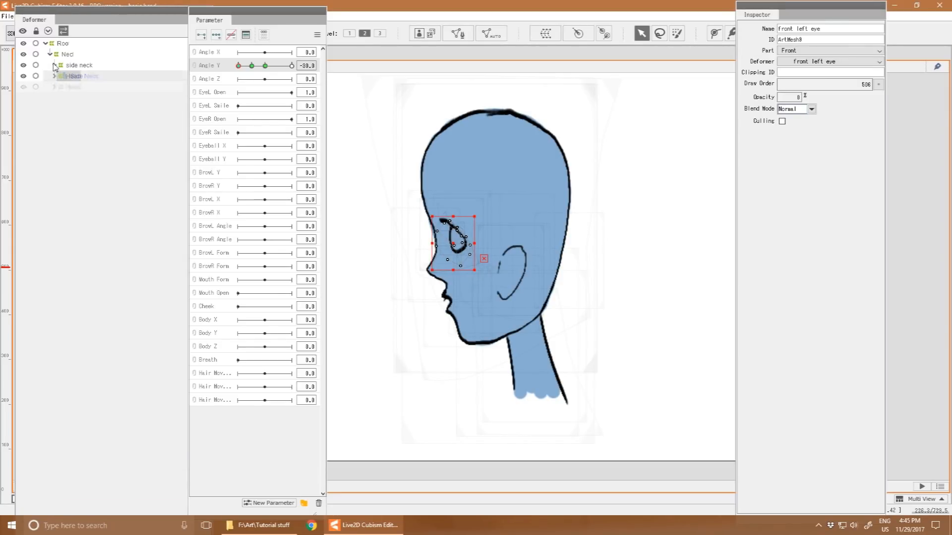
click(53, 76)
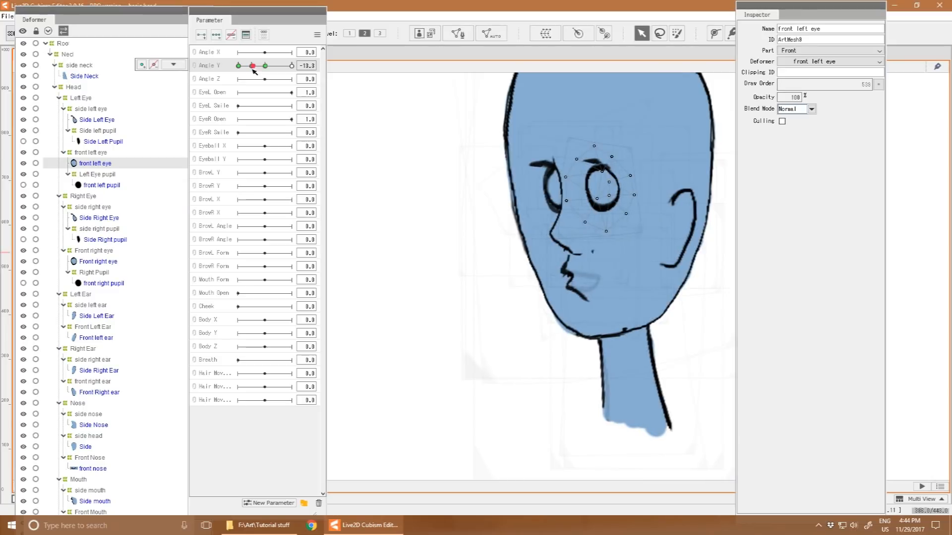
drag(254, 65, 237, 65)
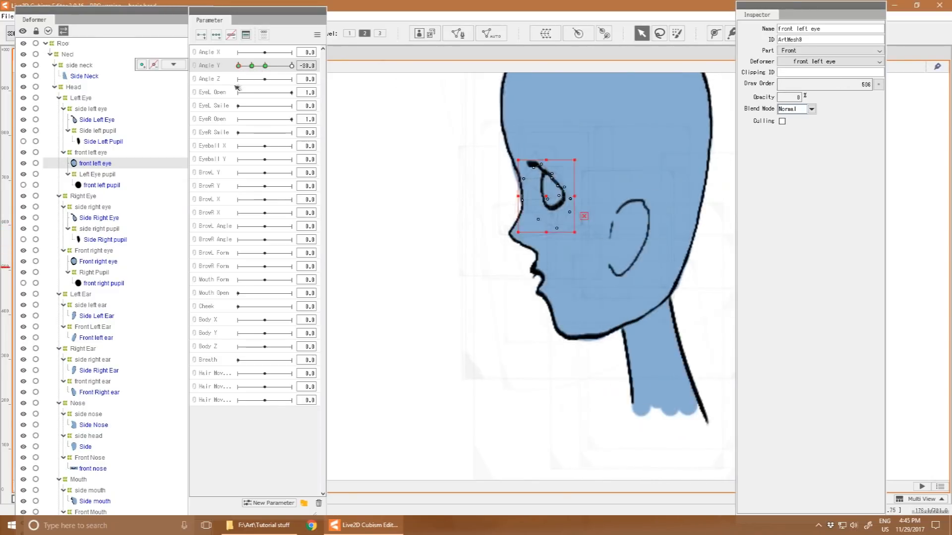
drag(237, 66, 255, 65)
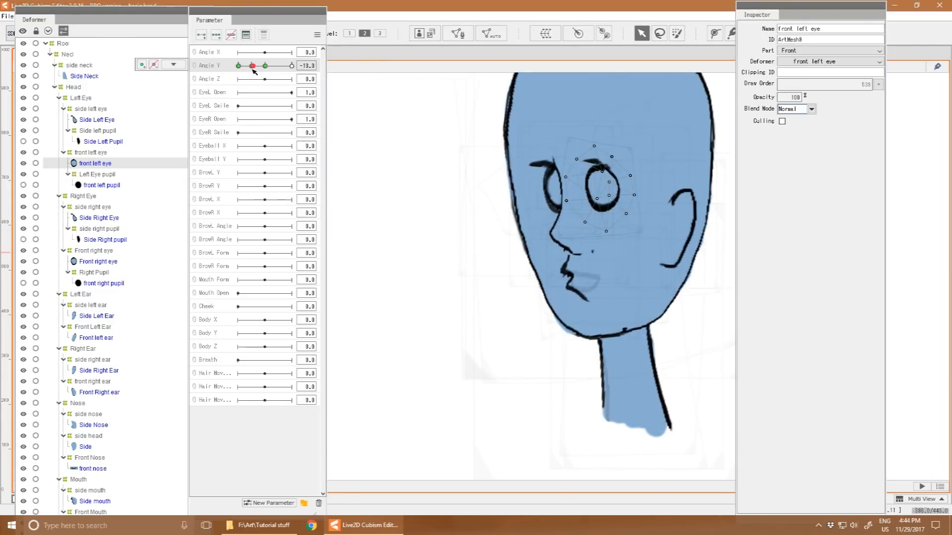
drag(263, 66, 237, 65)
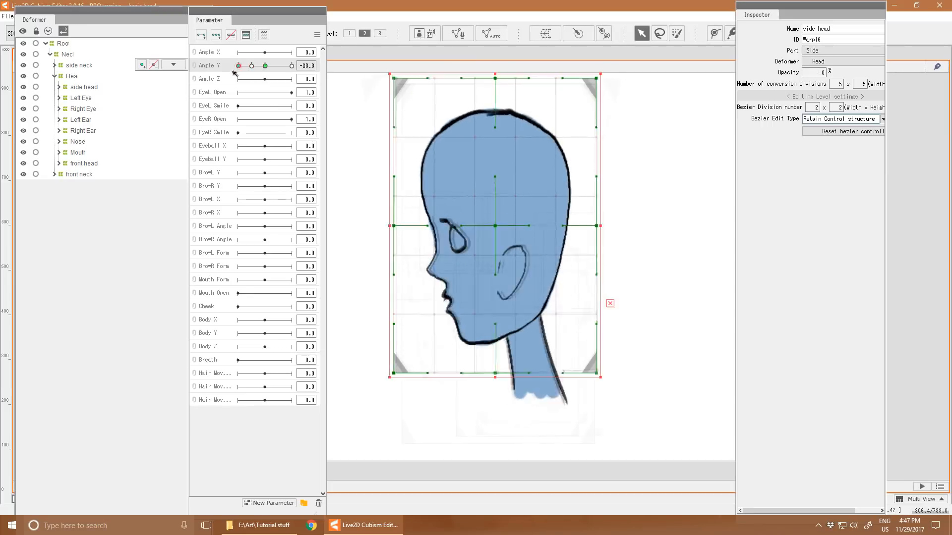
Create a warp deformer named 'Non Linear movement' as parent of the eyes, nose and mouth under Head
drag(238, 66, 259, 65)
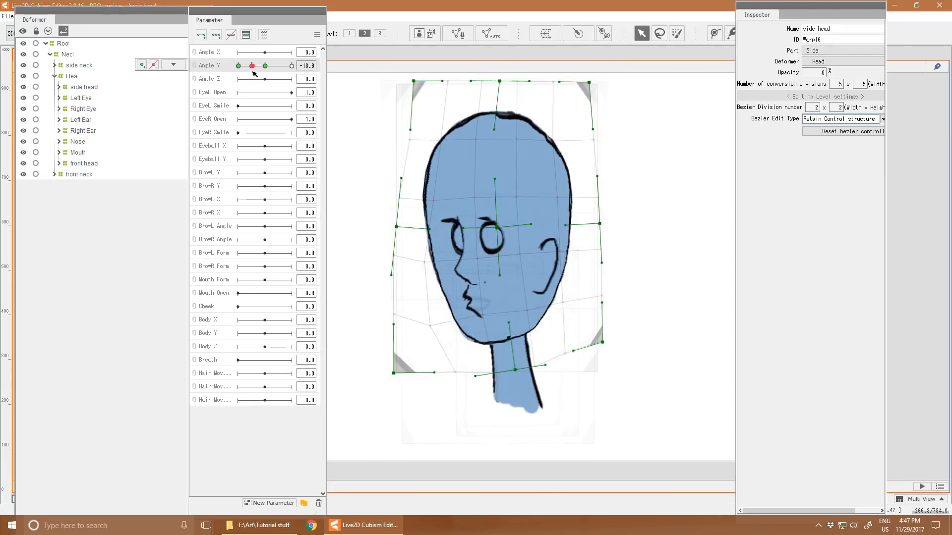
drag(252, 65, 237, 65)
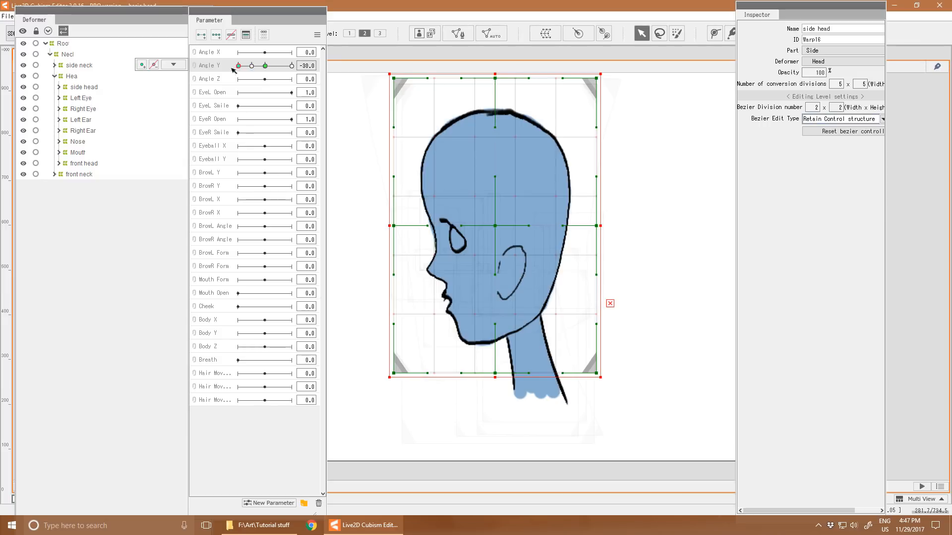
click(77, 153)
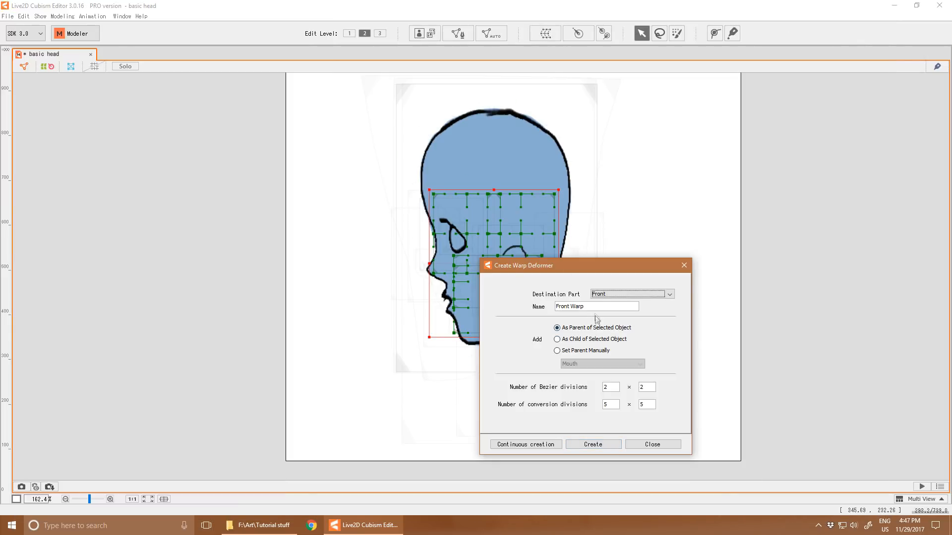
text(Non Linear movement)
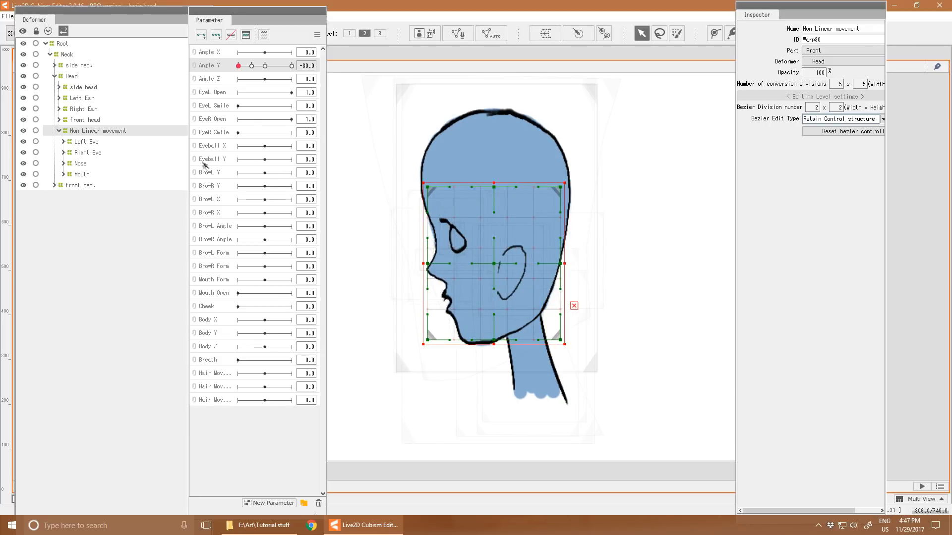
At Angle Y -15 bend the Non Linear movement bezier points so the features curve around the head
double_click(218, 65)
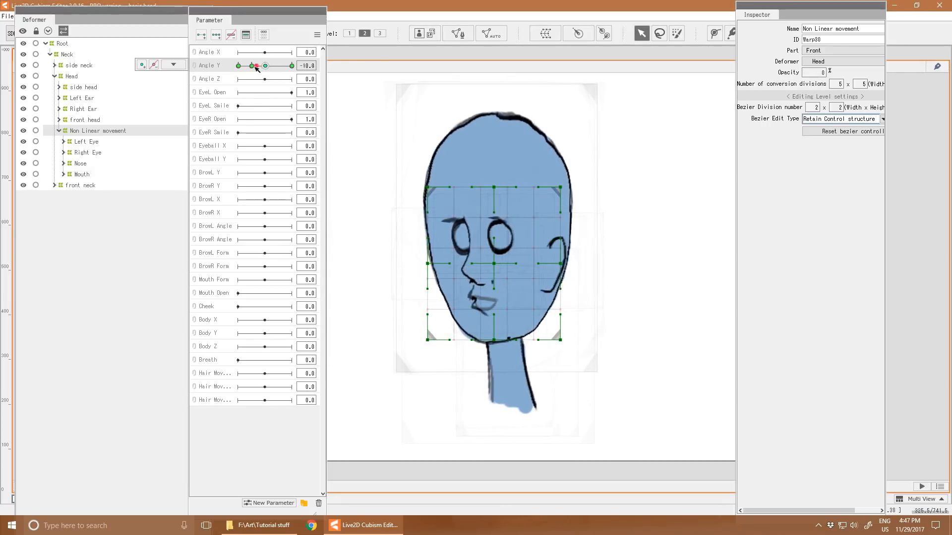
drag(260, 65, 251, 65)
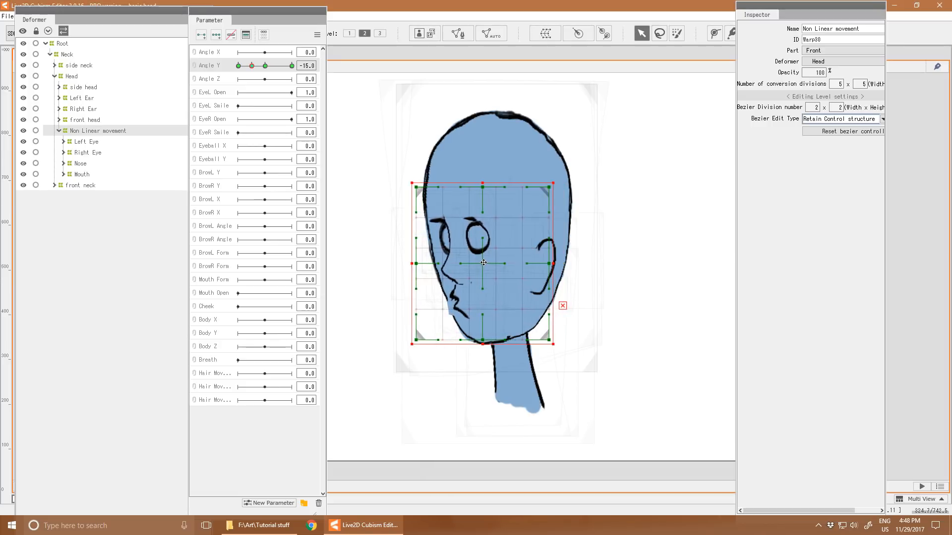
drag(253, 65, 237, 66)
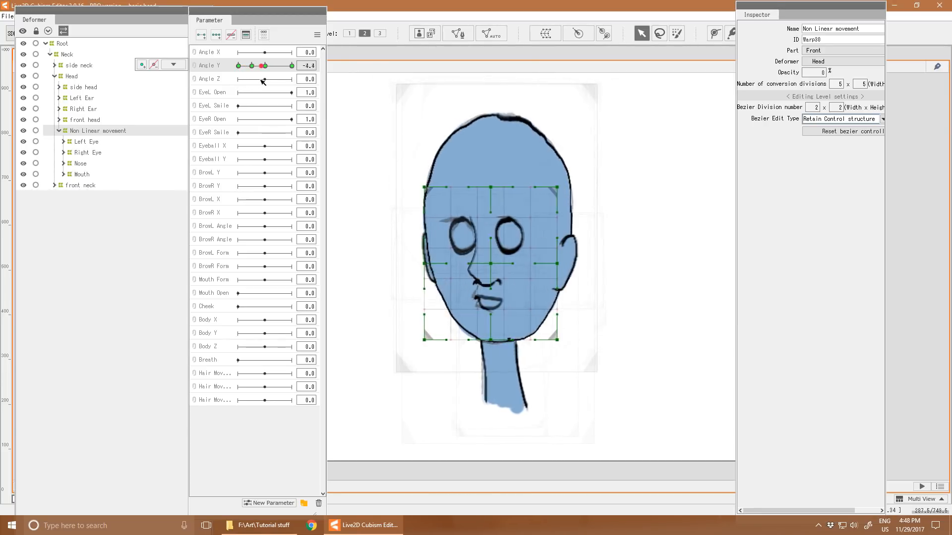
drag(286, 65, 249, 66)
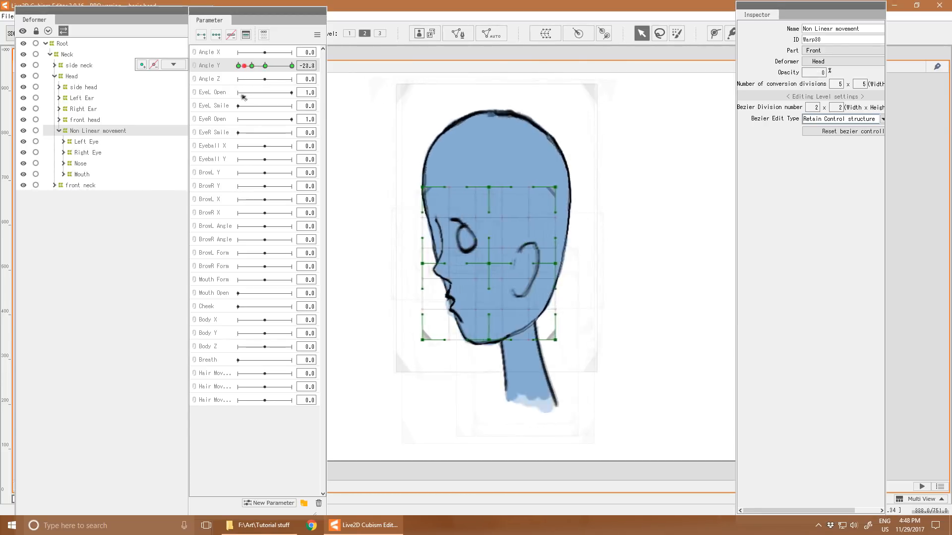
drag(247, 65, 264, 66)
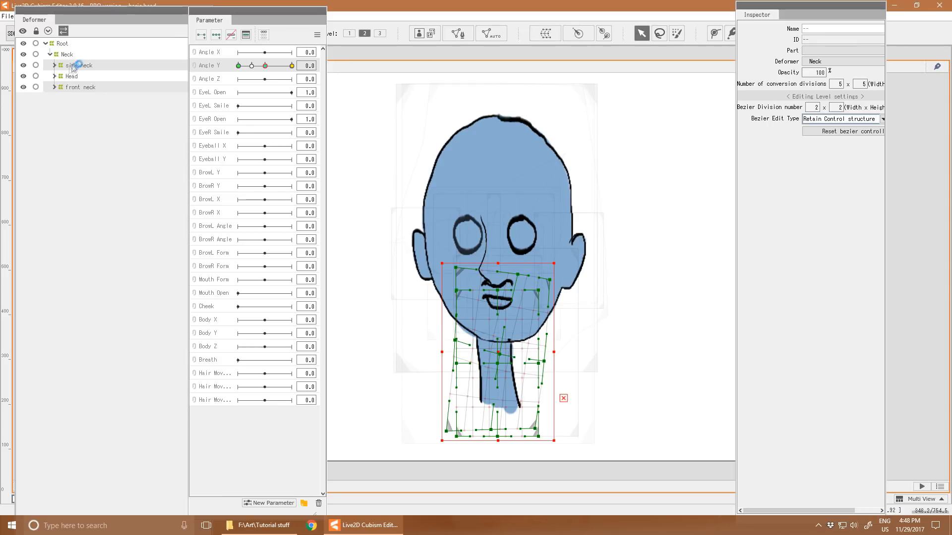
Turn the head to full side view by setting Angle Y to -30
drag(291, 66, 243, 65)
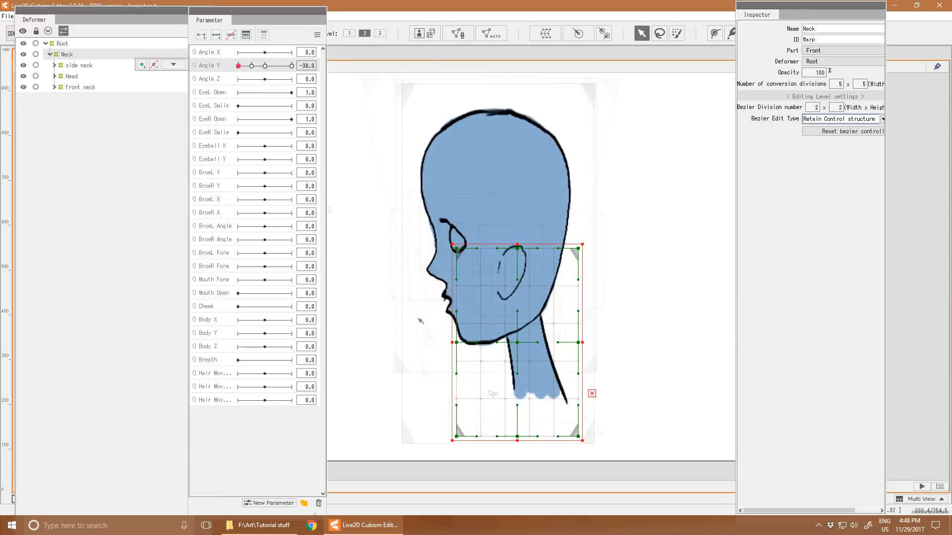